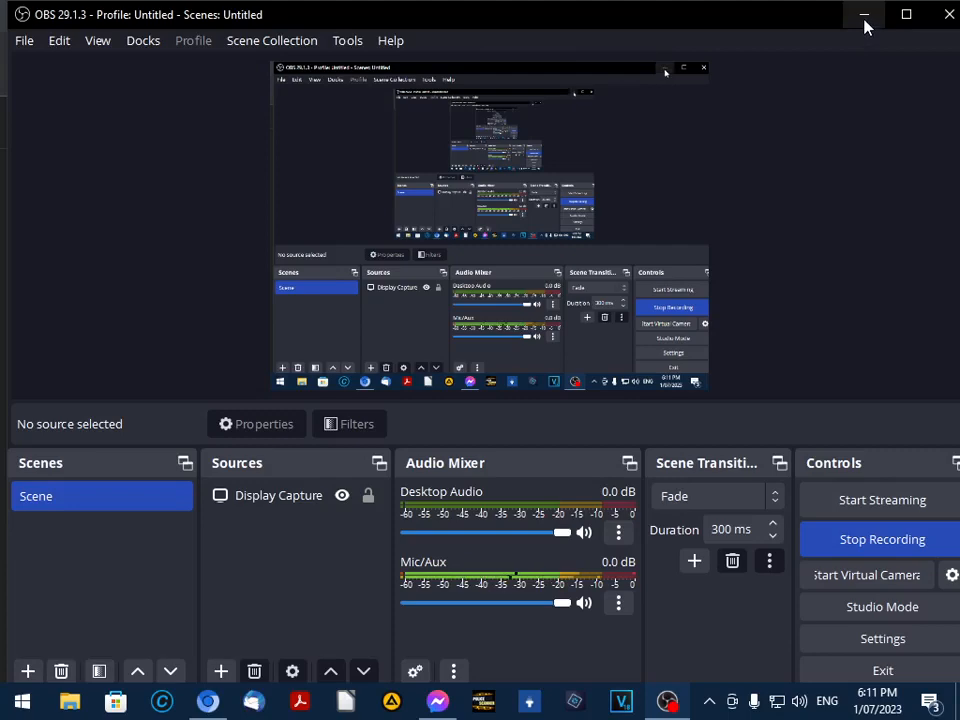
{"action": "mouse_move", "coordinate": [864, 14]}
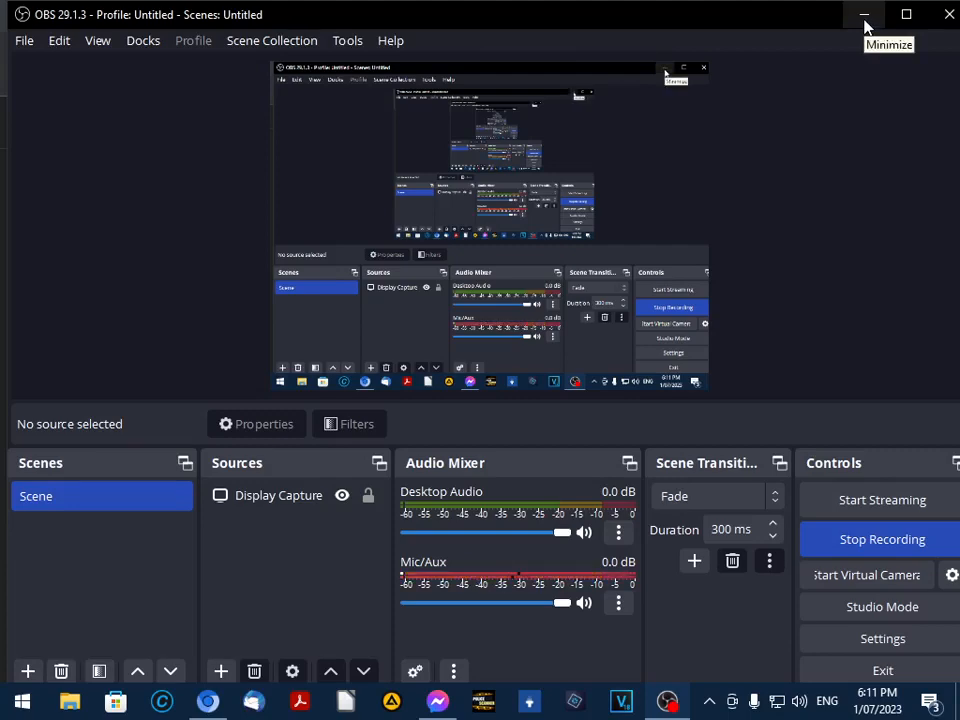
Minimize OBS Studio so the Facebook Create post dialog is back on screen
{"action": "left_click", "coordinate": [864, 12]}
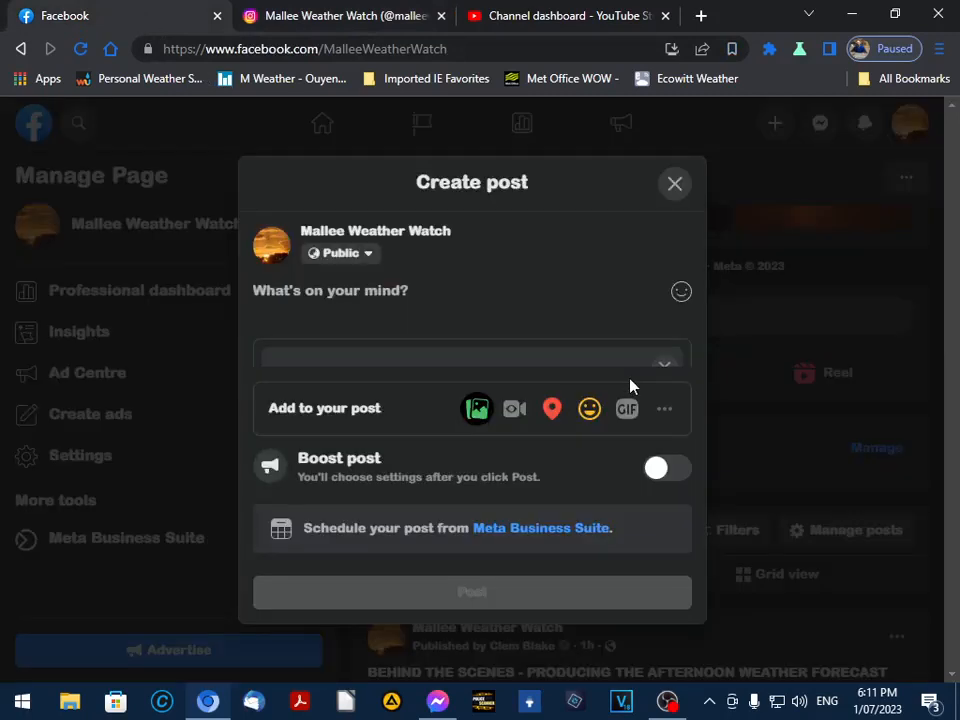
{"action": "mouse_move", "coordinate": [476, 408]}
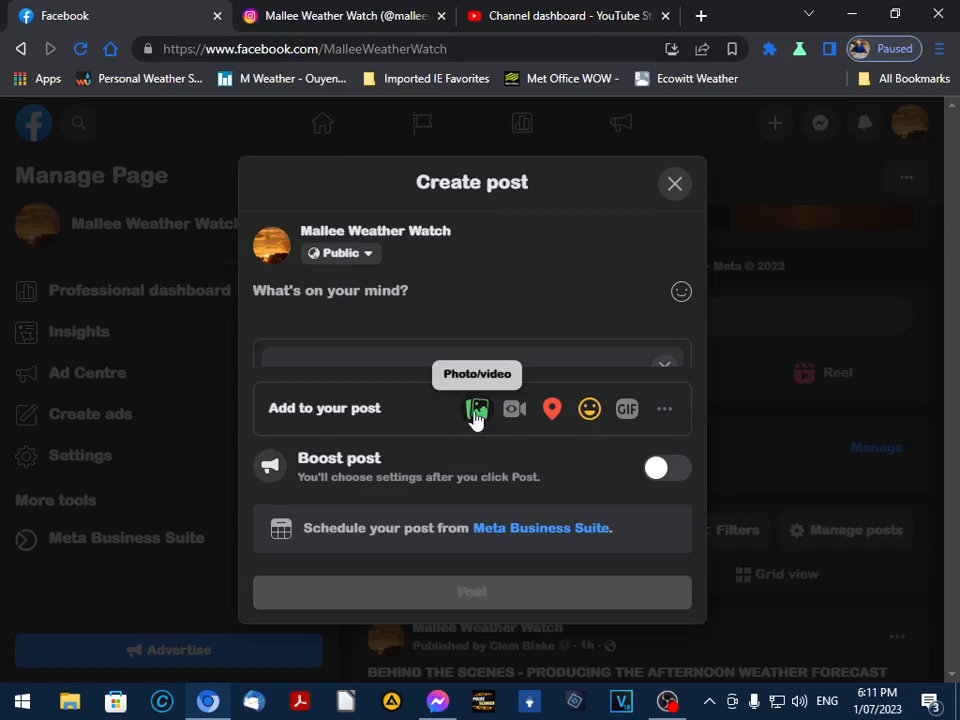
Attach the Sunday Forecast MP4 from Documents > Daily Forecast > Sunday Forecast to the post
{"action": "left_click", "coordinate": [476, 408]}
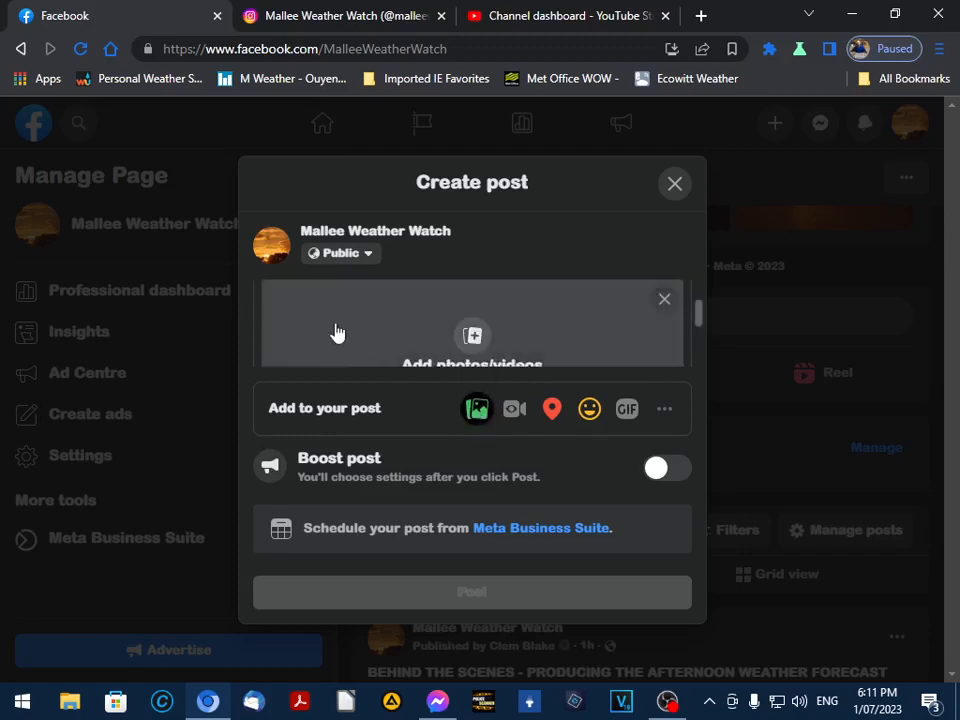
{"action": "left_click", "coordinate": [472, 336]}
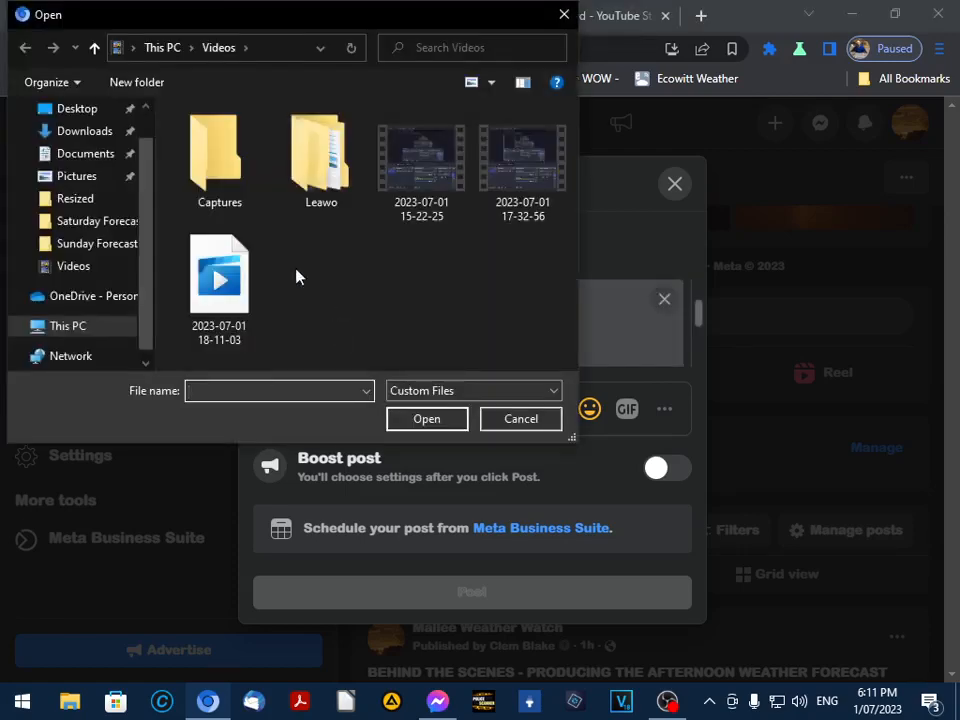
{"action": "left_click", "coordinate": [84, 152]}
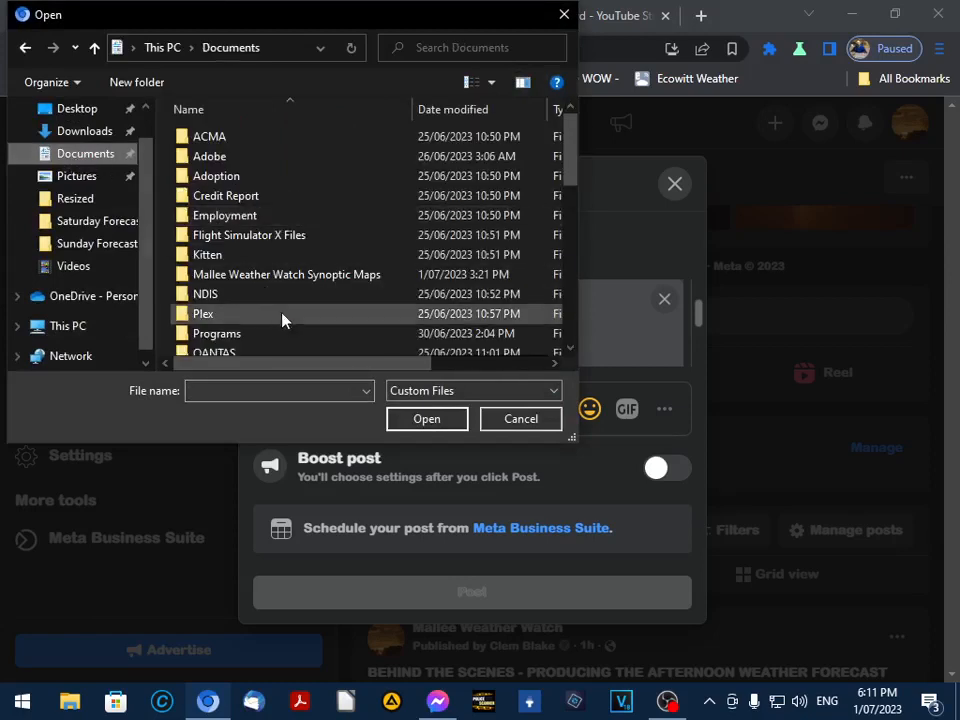
{"action": "double_click", "coordinate": [286, 274]}
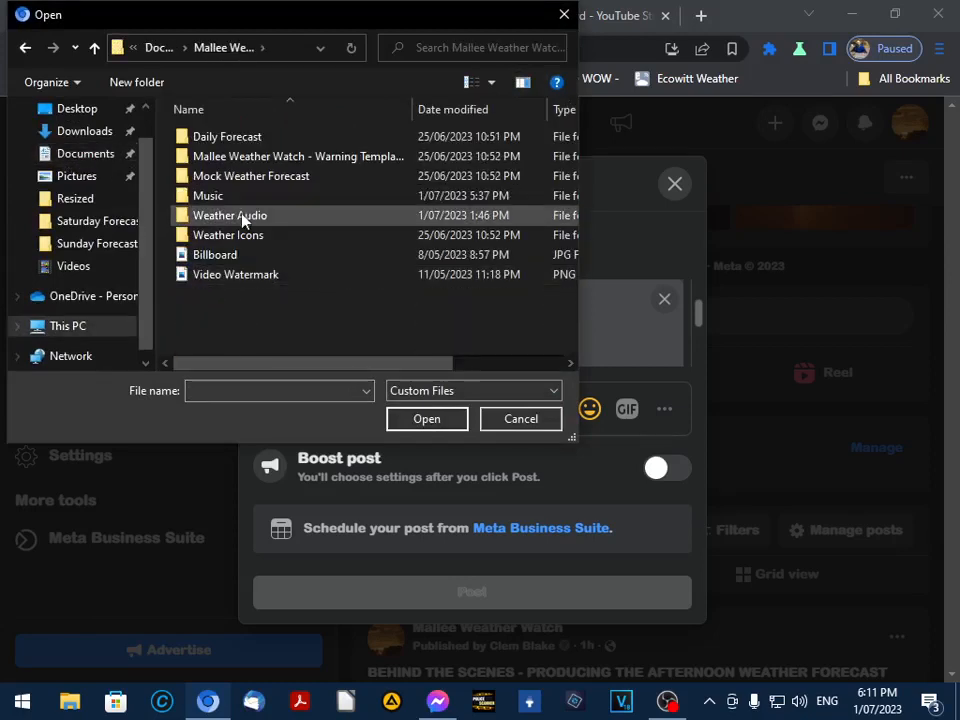
{"action": "double_click", "coordinate": [228, 136]}
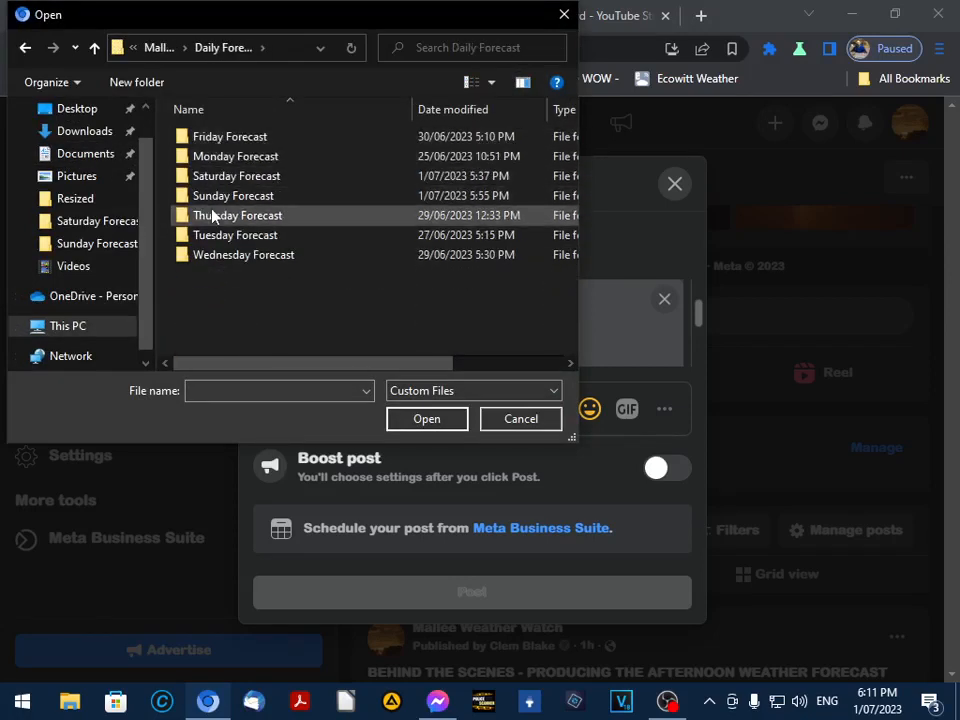
{"action": "double_click", "coordinate": [232, 196]}
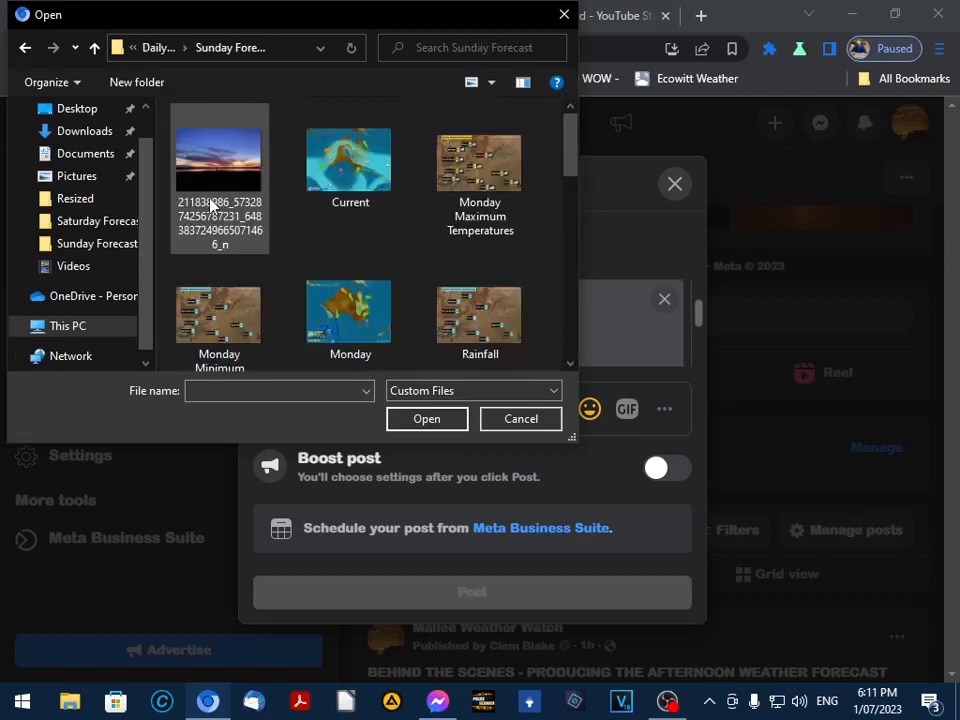
{"action": "scroll", "scroll_direction": "down", "scroll_amount": 3}
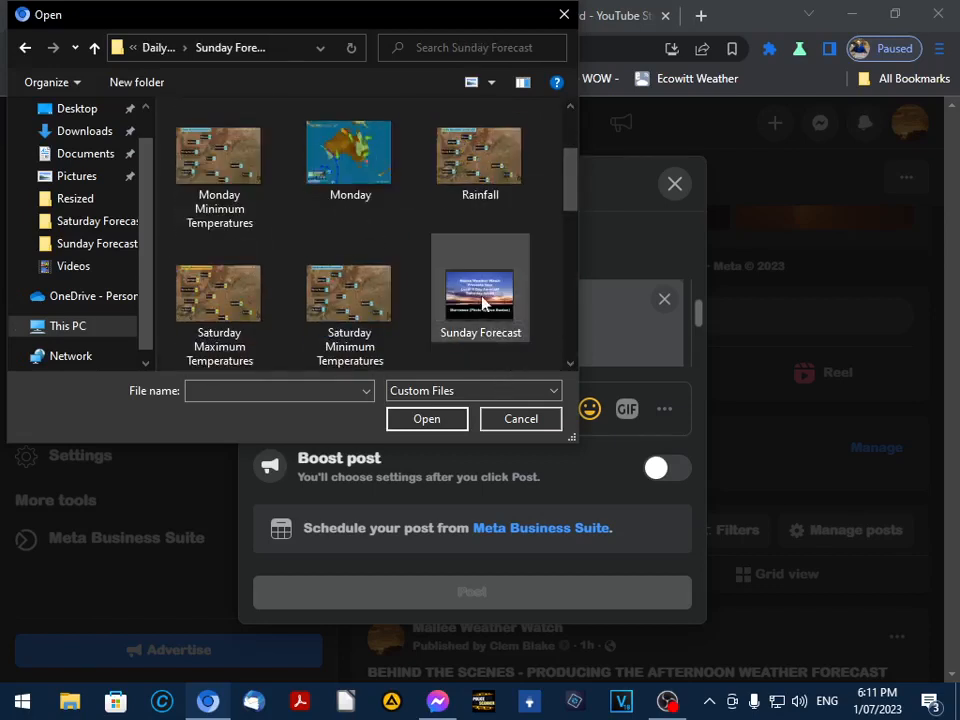
{"action": "mouse_move", "coordinate": [480, 290]}
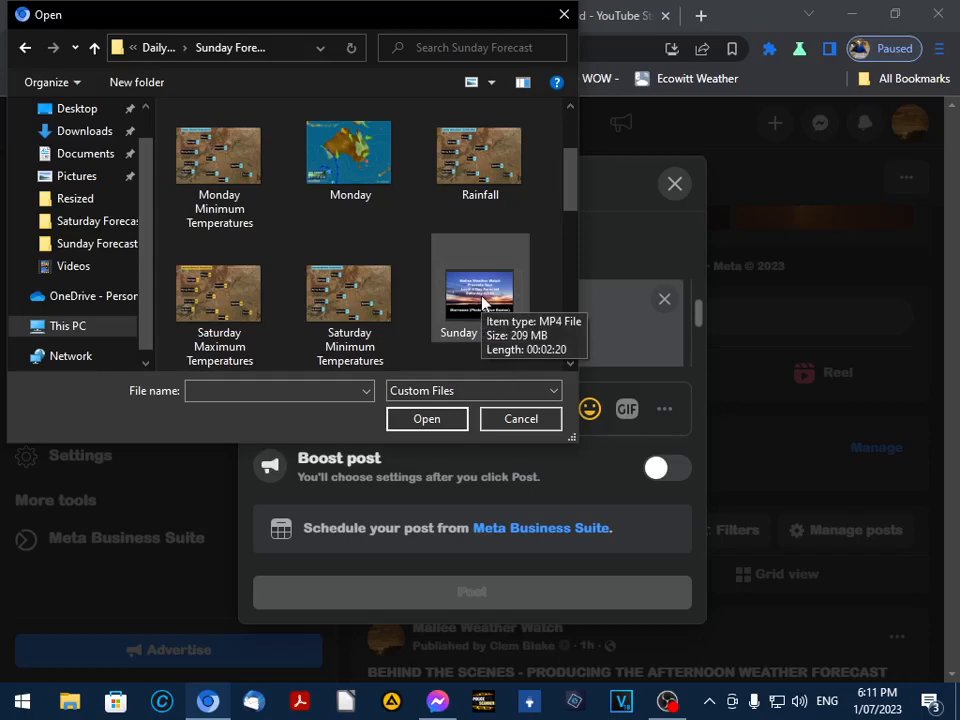
{"action": "left_click", "coordinate": [426, 418]}
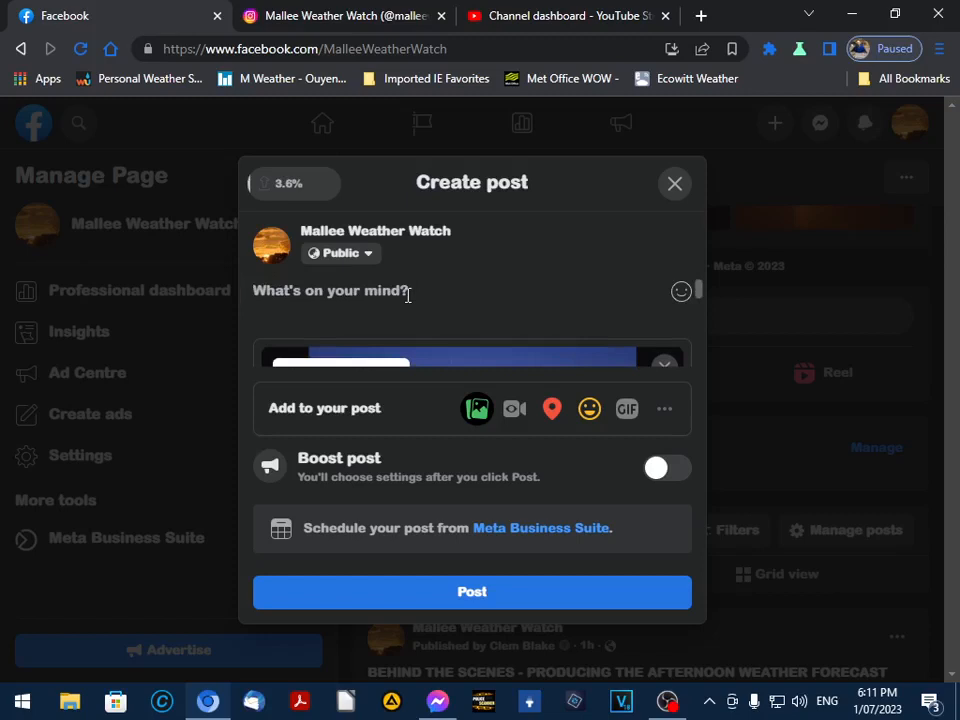
Caption the post 'MALLEE WEATHER WATCH - FORECAST - ISSUED BY THE BUREAU OF METEOROLOGY' with its 4:15PM Saturday 1/7/23 issue time
{"action": "type", "text": "MALLEE"}
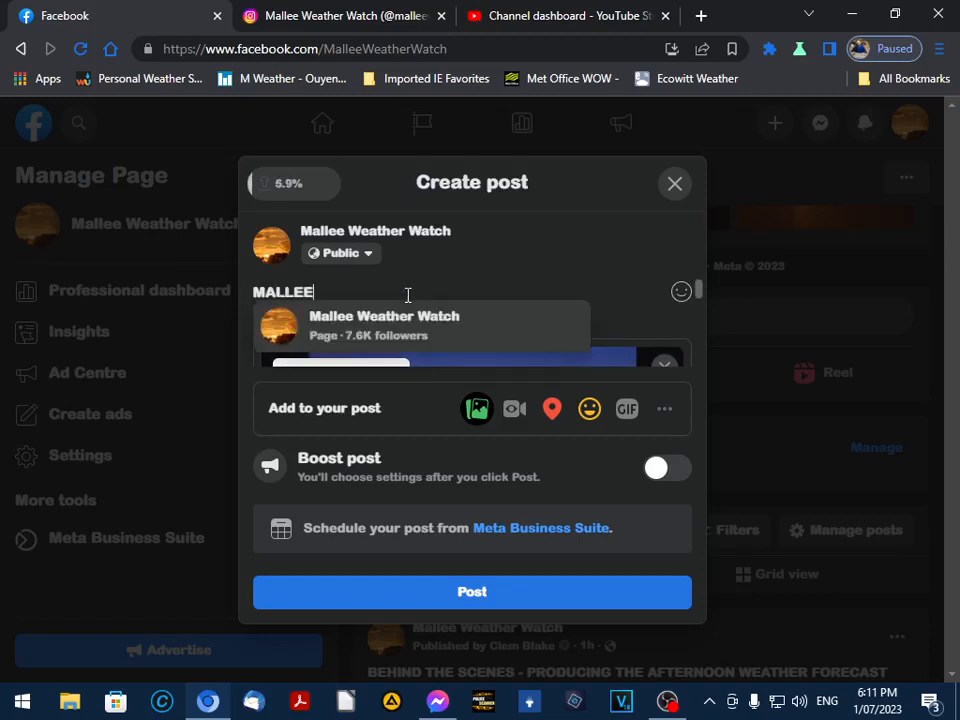
{"action": "type", "text": "WEATHER WA"}
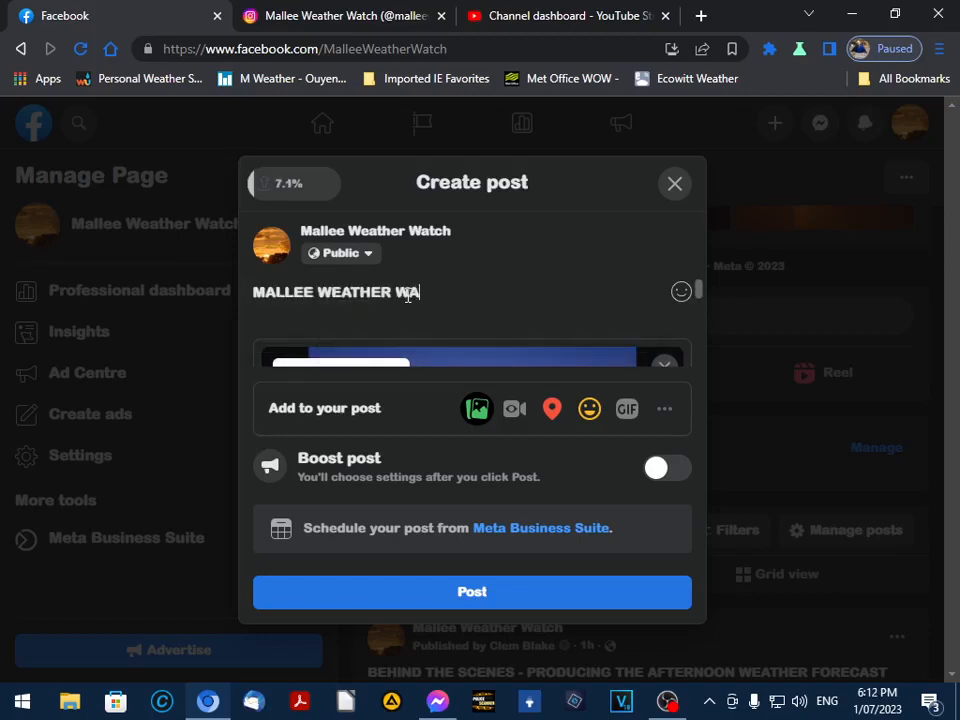
{"action": "type", "text": "TCH - MALLEE DISTRIC"}
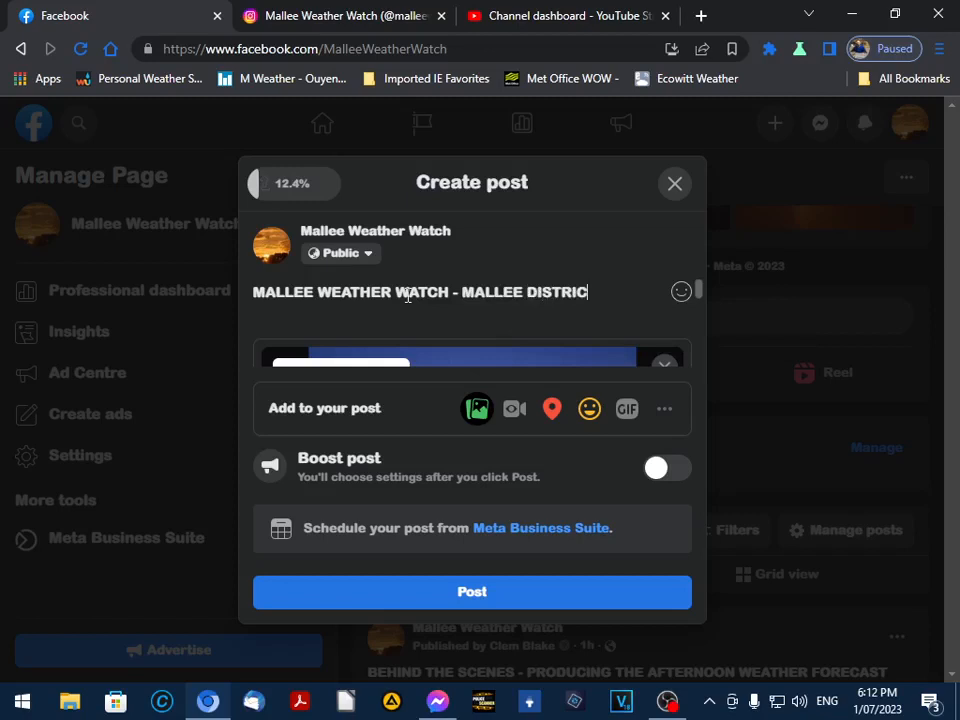
{"action": "type", "text": "FORECAST"}
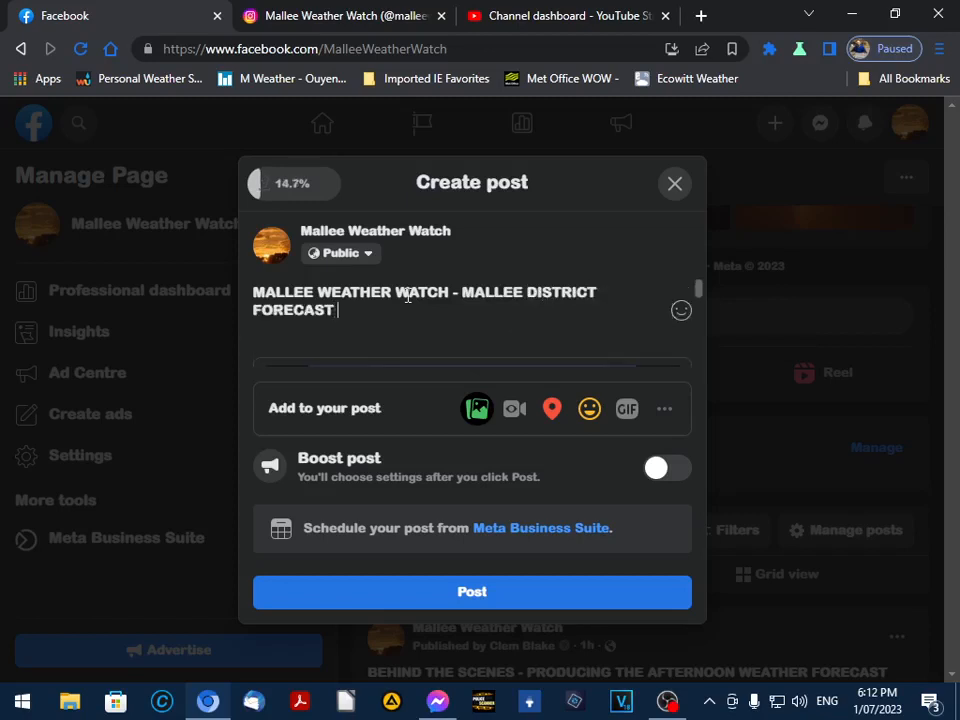
{"action": "type", "text": "- ISSUED BY"}
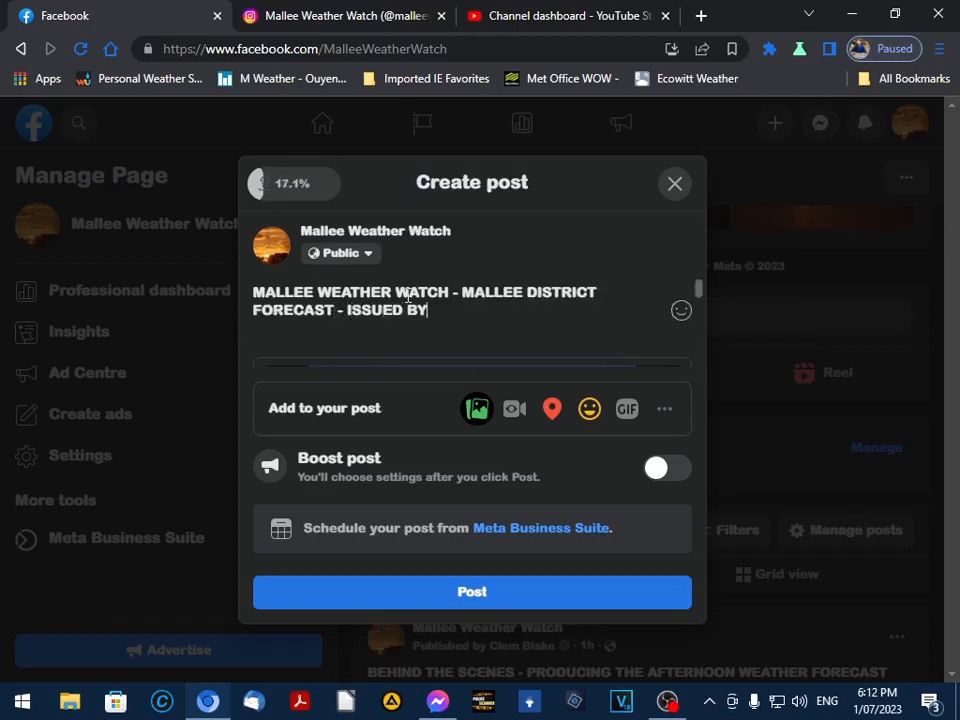
{"action": "type", "text": "THE BUREAU"}
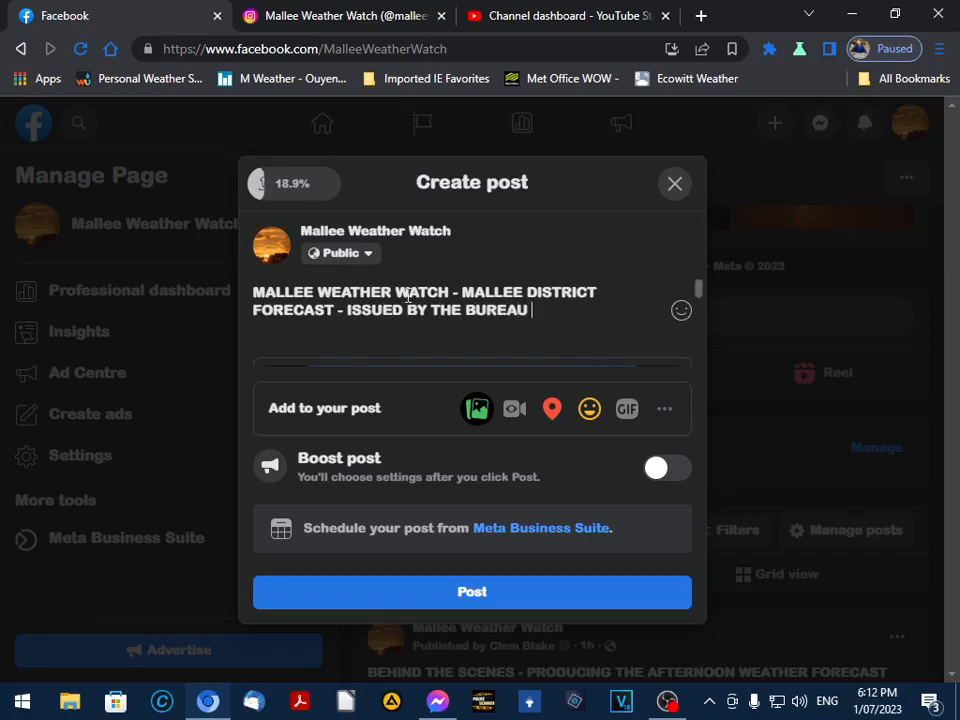
{"action": "type", "text": "OF METEOROLOGY AT 4:1"}
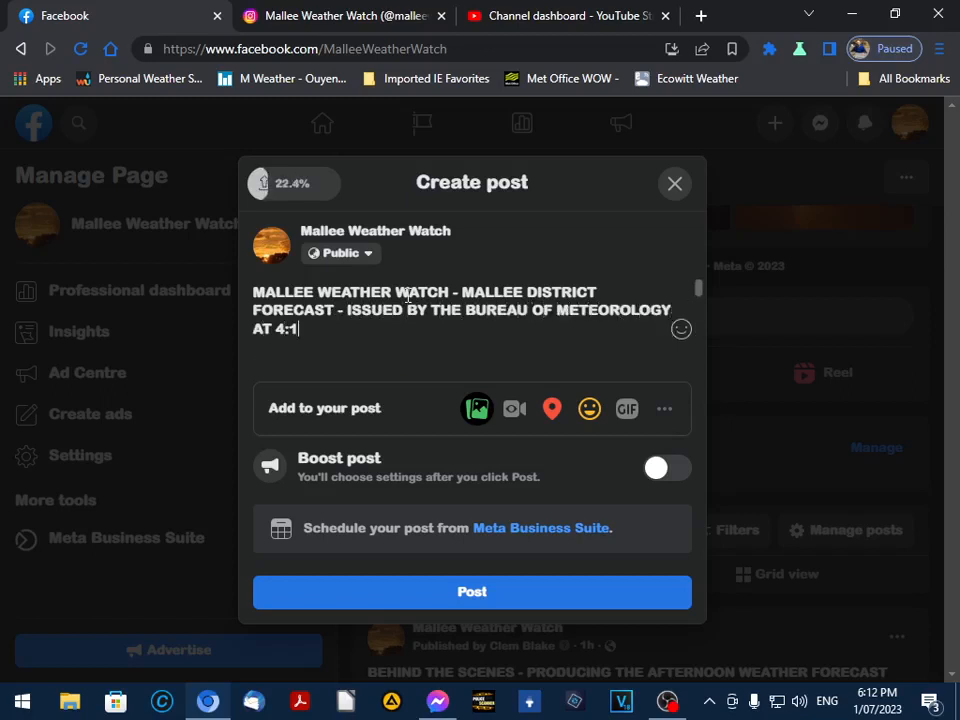
{"action": "type", "text": "5PM ON SATURDAY 1/7"}
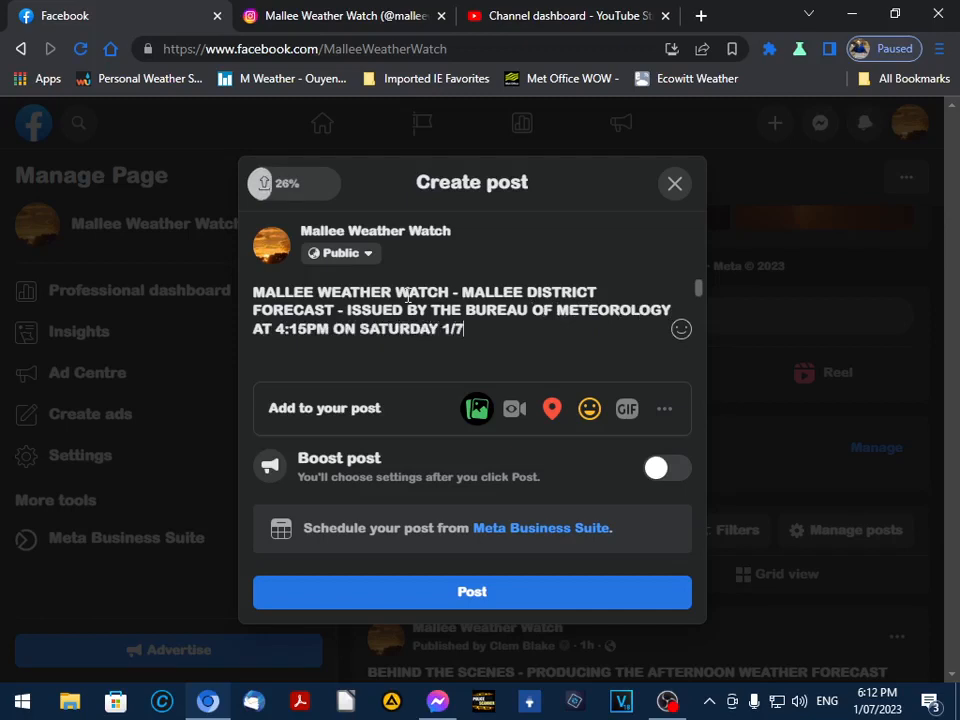
{"action": "type", "text": "/23:"}
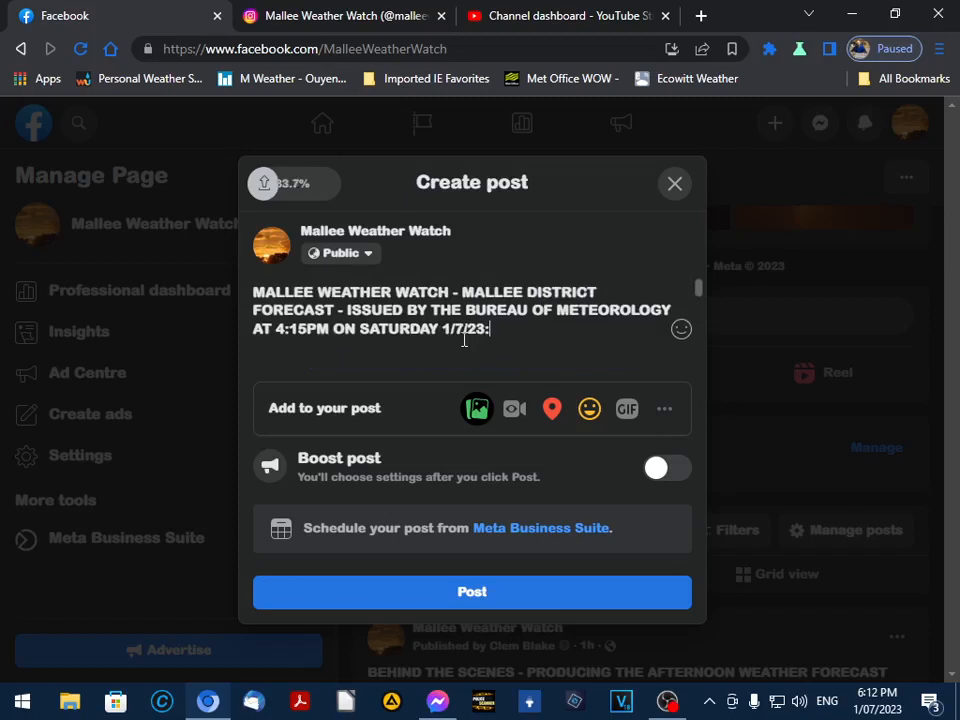
Select the whole caption text and copy it
{"action": "left_click_drag", "start_coordinate": [344, 308], "coordinate": [490, 328]}
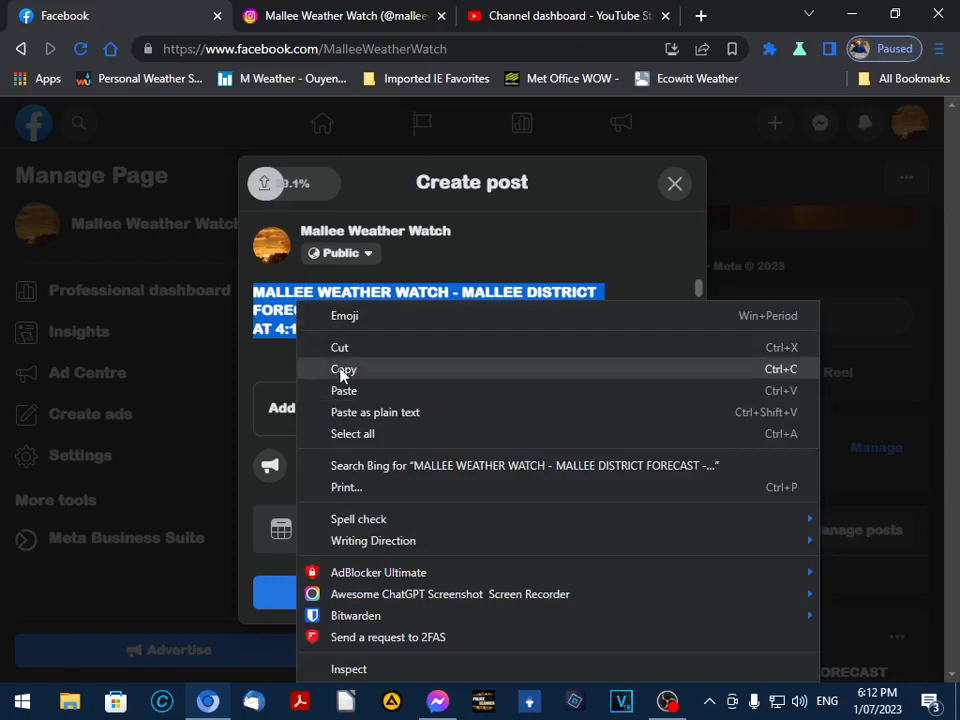
{"action": "left_click", "coordinate": [344, 368]}
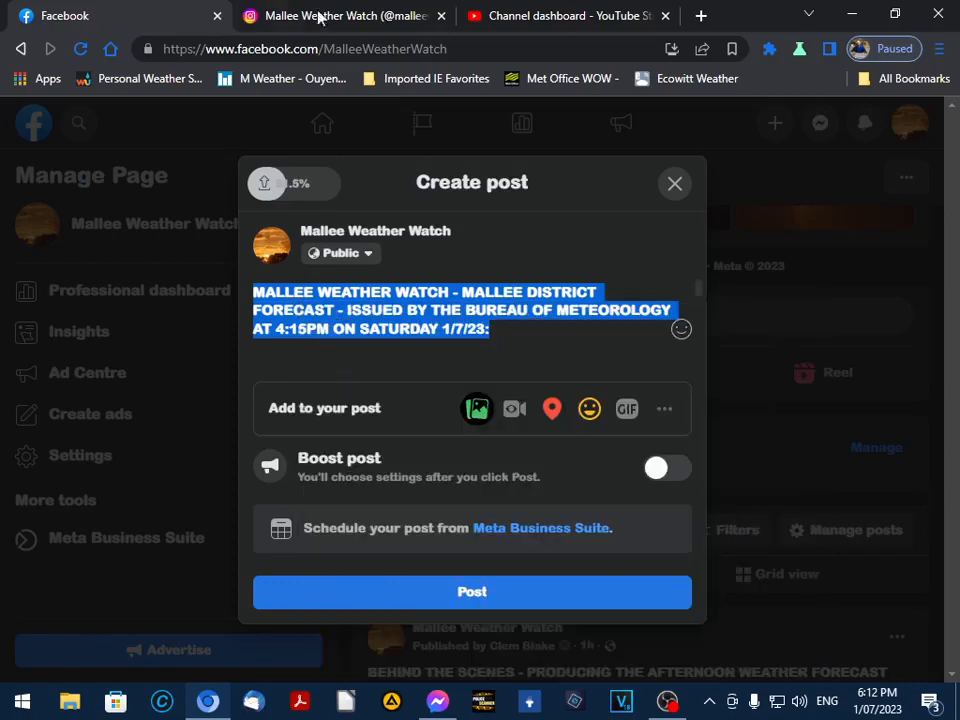
Start a new Instagram post with the forecast video chosen from the computer
{"action": "left_click", "coordinate": [344, 16]}
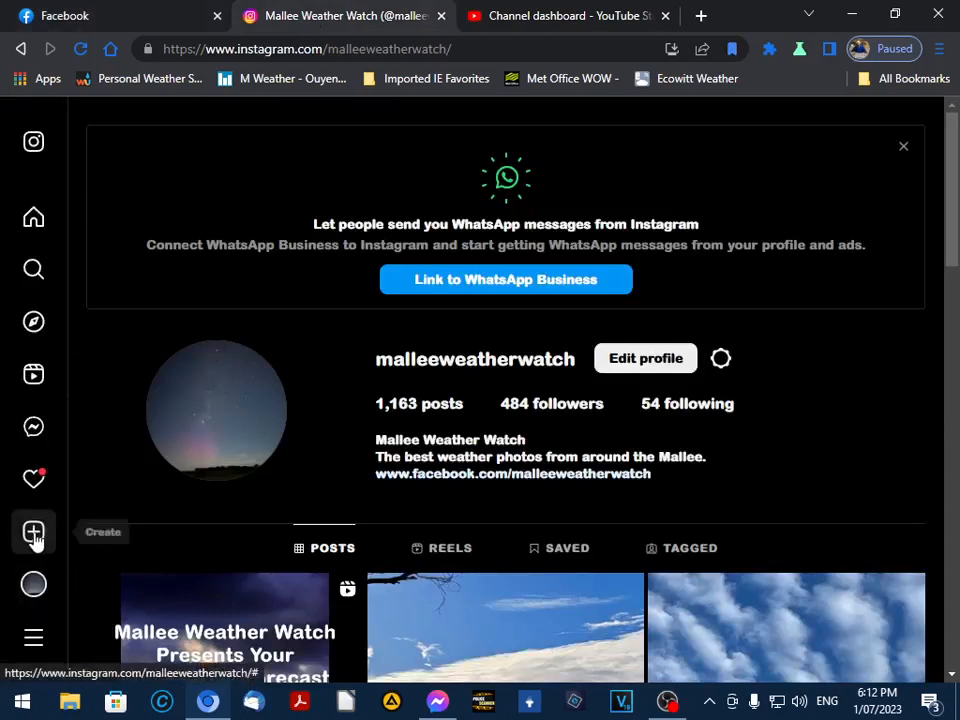
{"action": "left_click", "coordinate": [32, 532]}
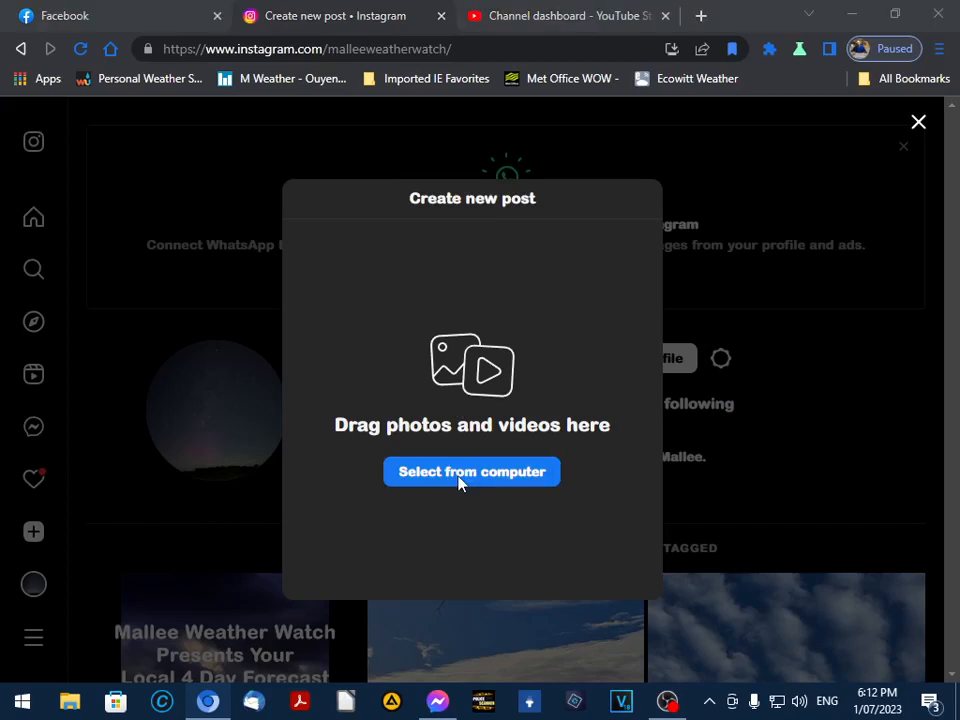
{"action": "left_click", "coordinate": [472, 472]}
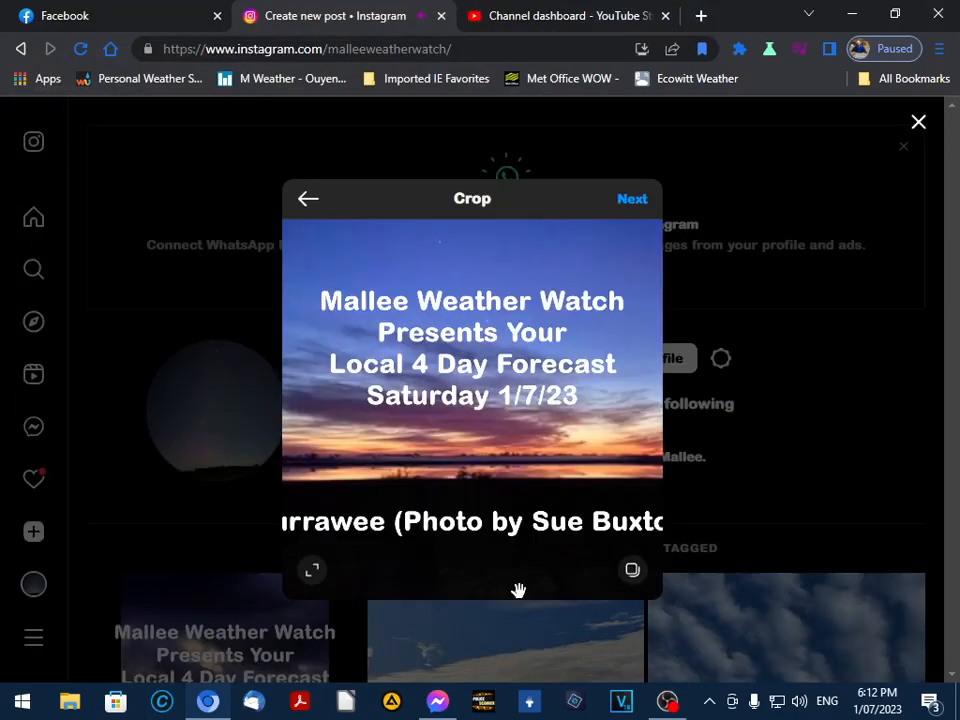
{"action": "left_click", "coordinate": [632, 198]}
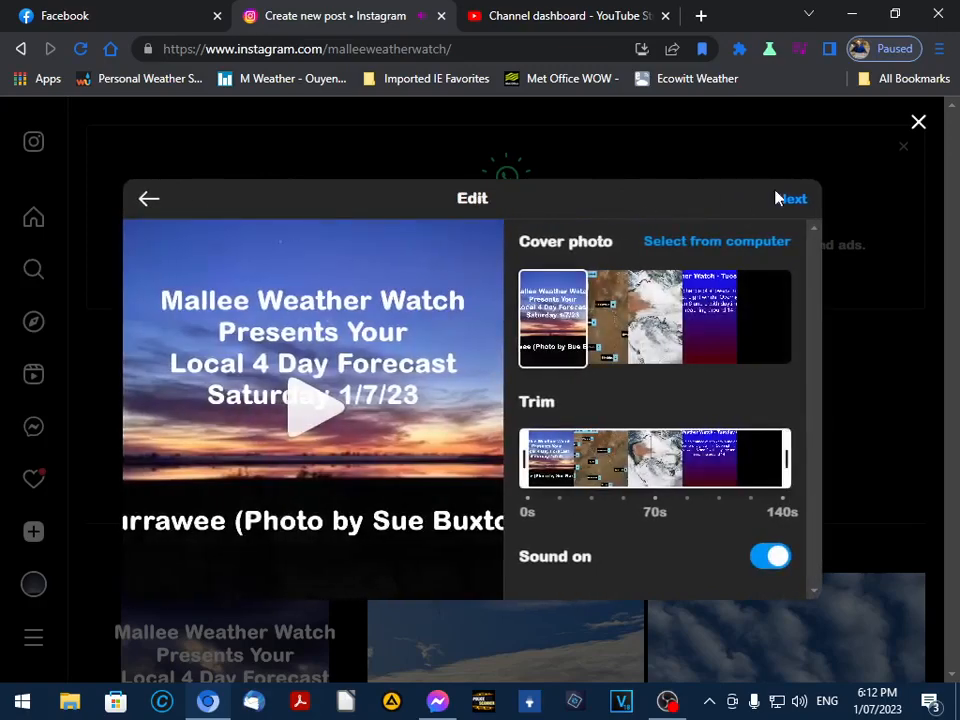
Paste the Mallee district forecast caption and share the reel
{"action": "left_click", "coordinate": [792, 198]}
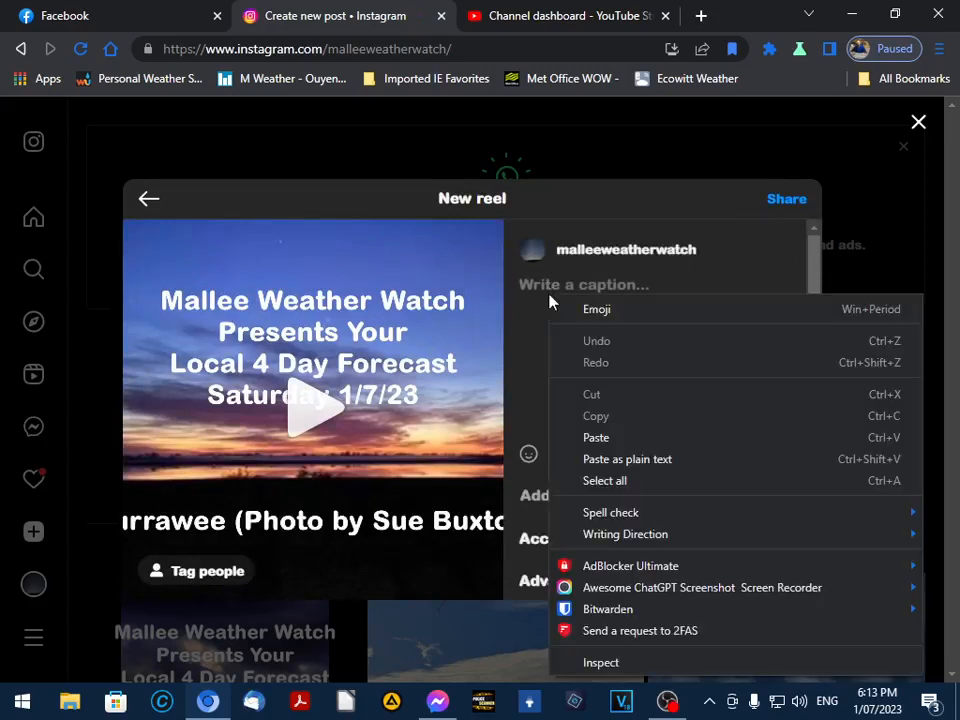
{"action": "left_click", "coordinate": [596, 436]}
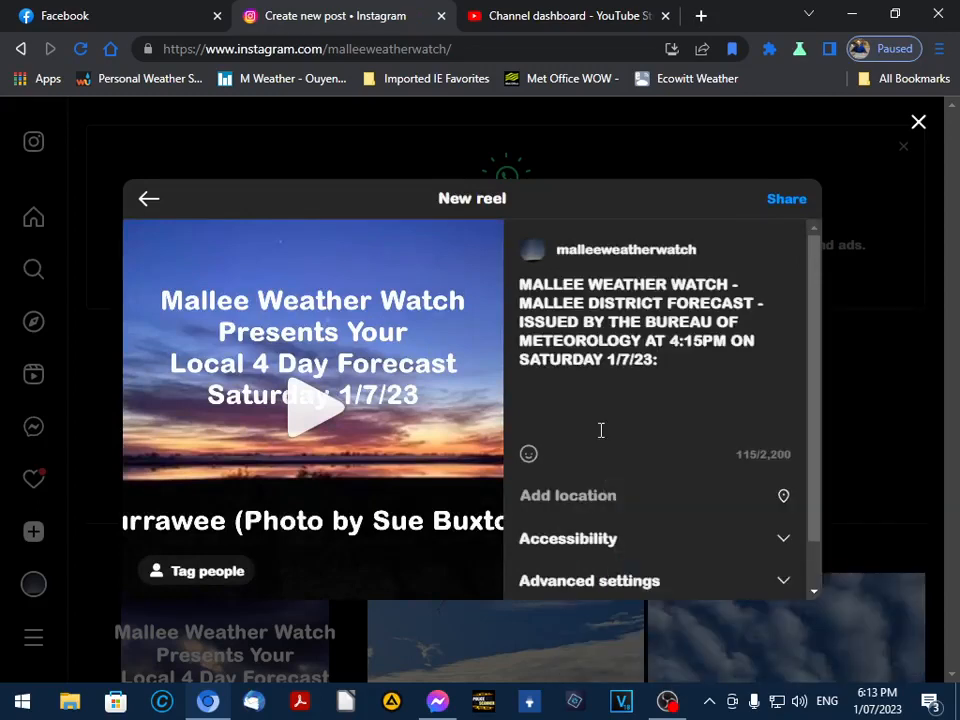
{"action": "mouse_move", "coordinate": [788, 200]}
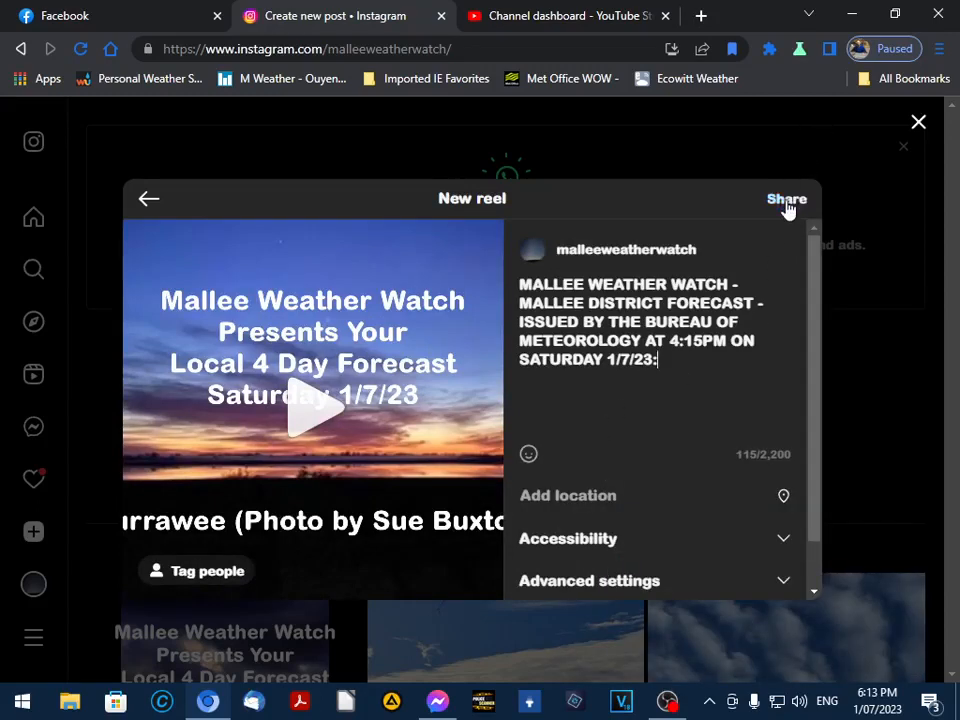
{"action": "left_click", "coordinate": [788, 200]}
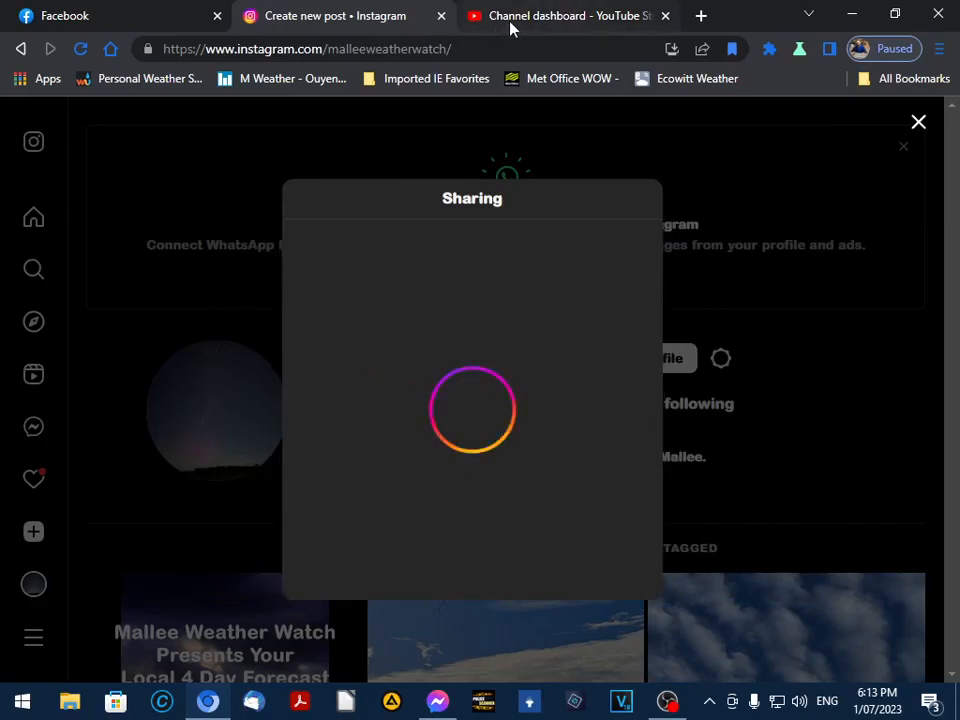
Upload the Sunday Forecast video file from the YouTube Studio channel dashboard
{"action": "left_click", "coordinate": [564, 16]}
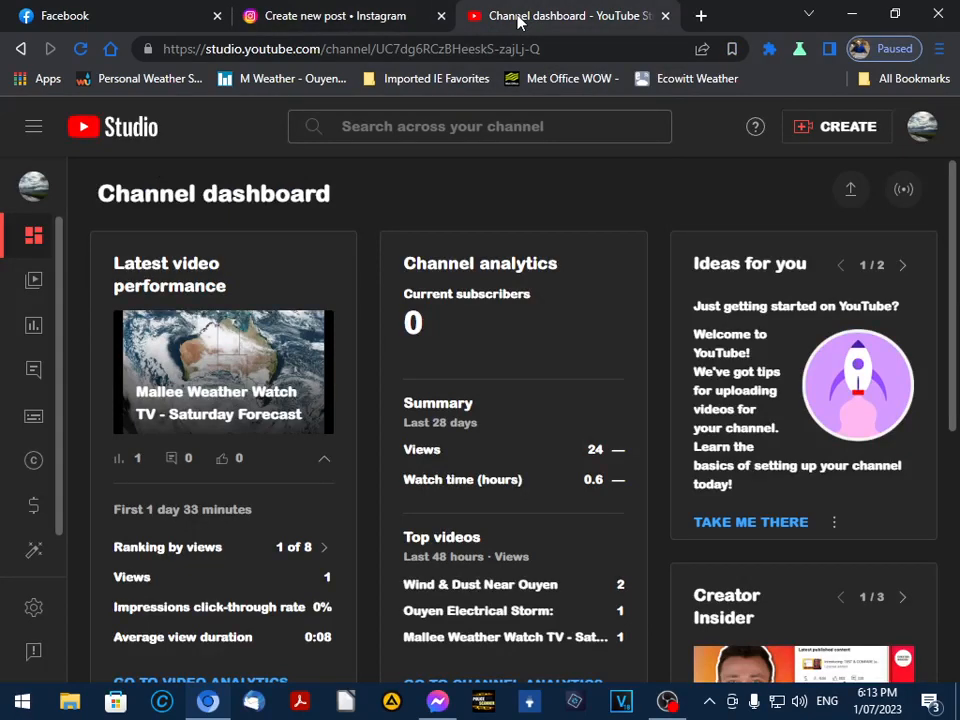
{"action": "mouse_move", "coordinate": [850, 188]}
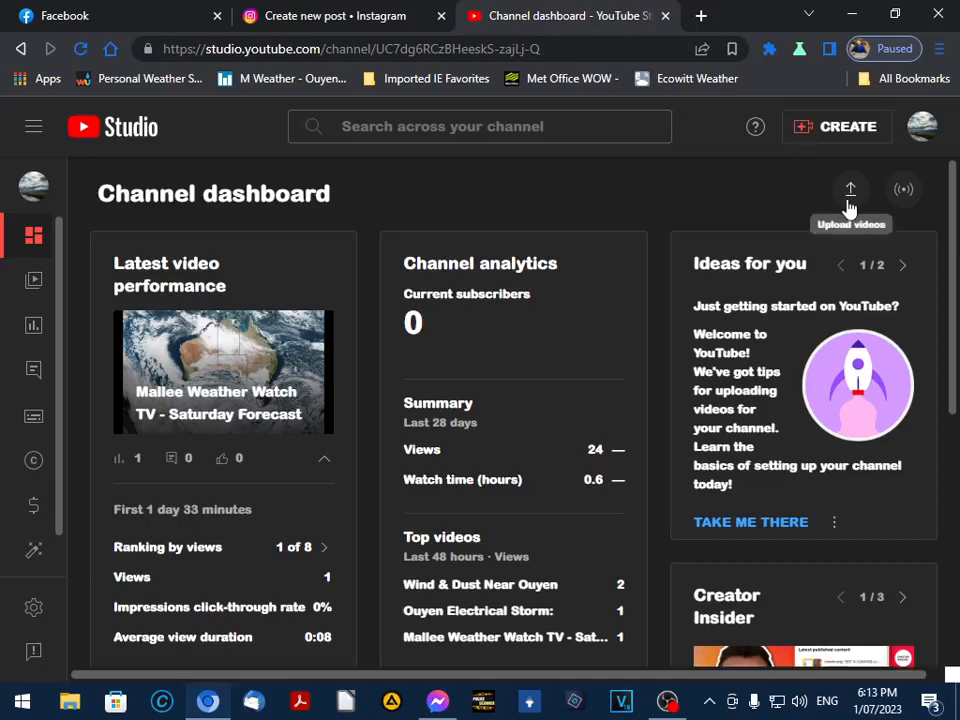
{"action": "left_click", "coordinate": [850, 188]}
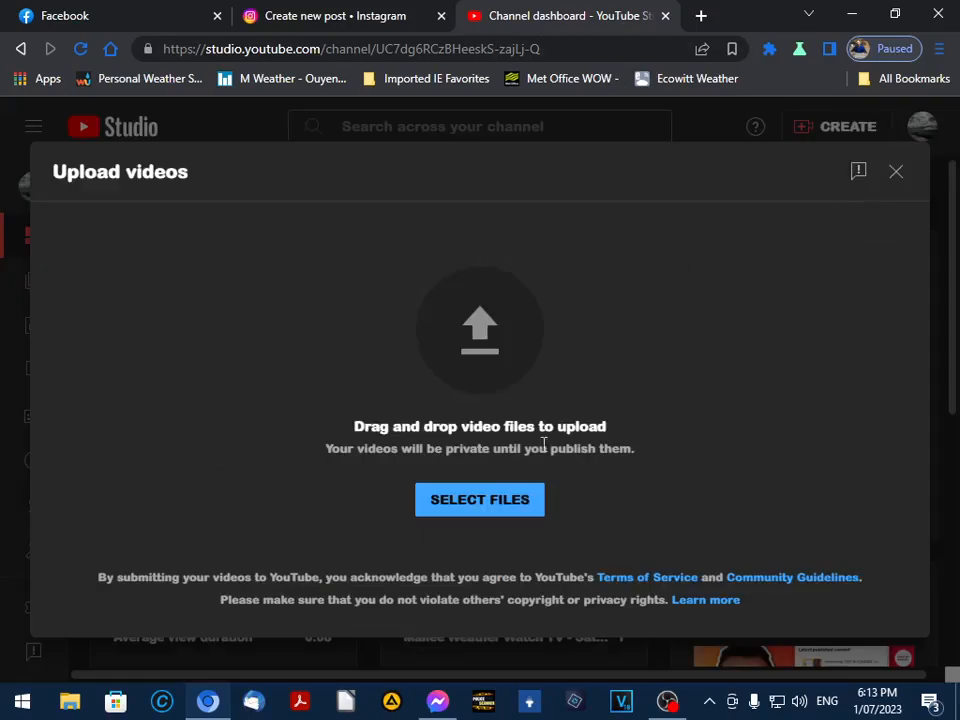
{"action": "left_click", "coordinate": [480, 500]}
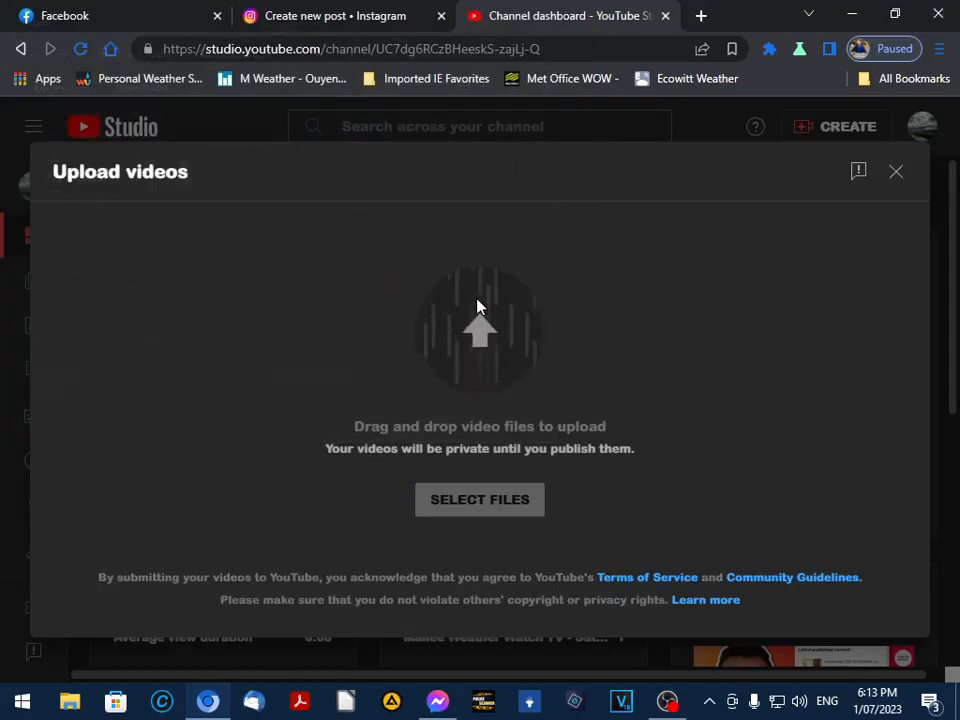
{"action": "left_click", "coordinate": [480, 500]}
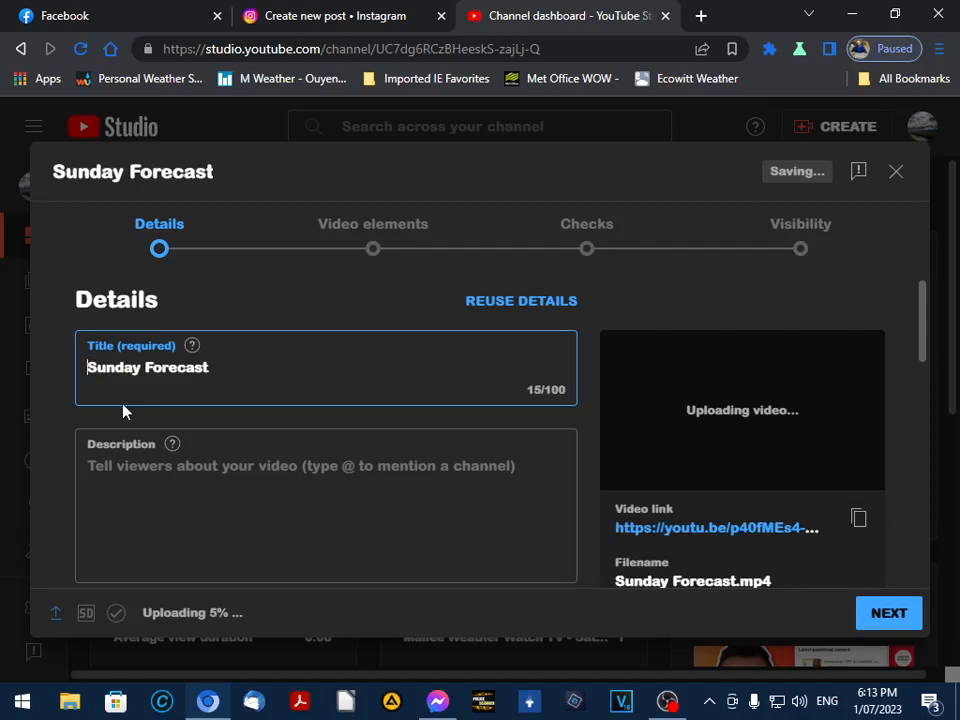
Title the upload and begin the description with 'Mallee Weather Watch'
{"action": "type", "text": "Mallee Weather Watch TV -"}
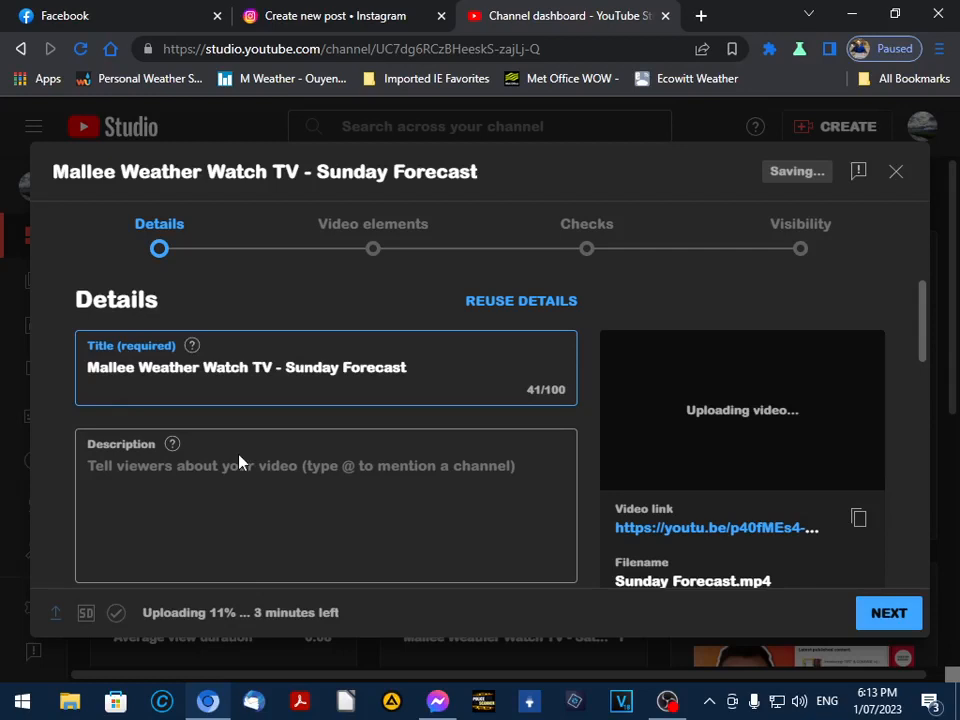
{"action": "left_click", "coordinate": [238, 464]}
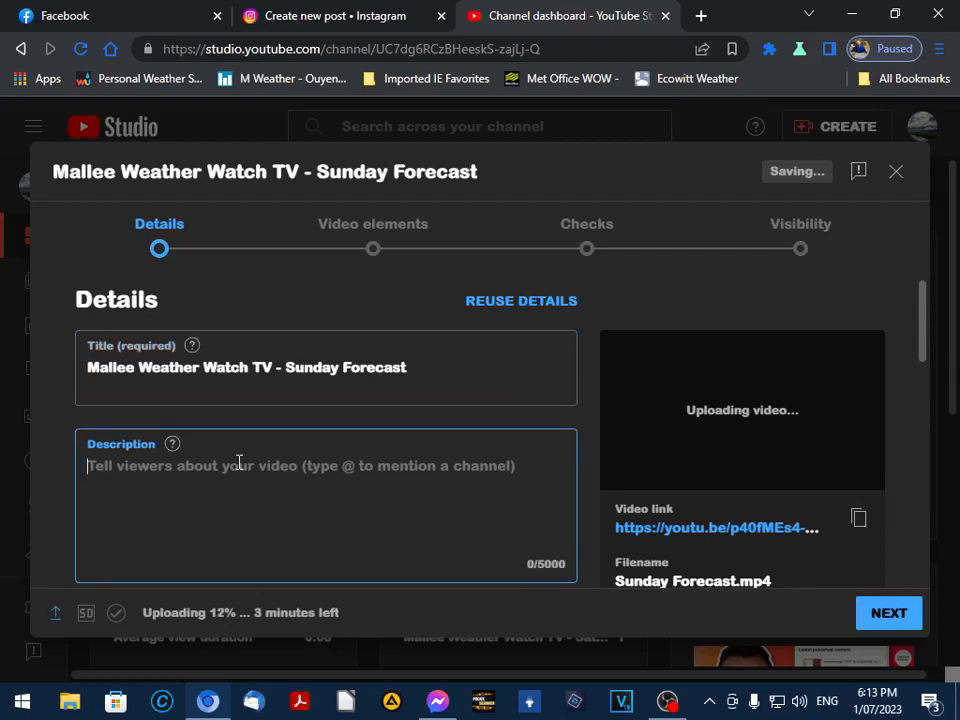
{"action": "type", "text": "Mallee Weather Watch TV -"}
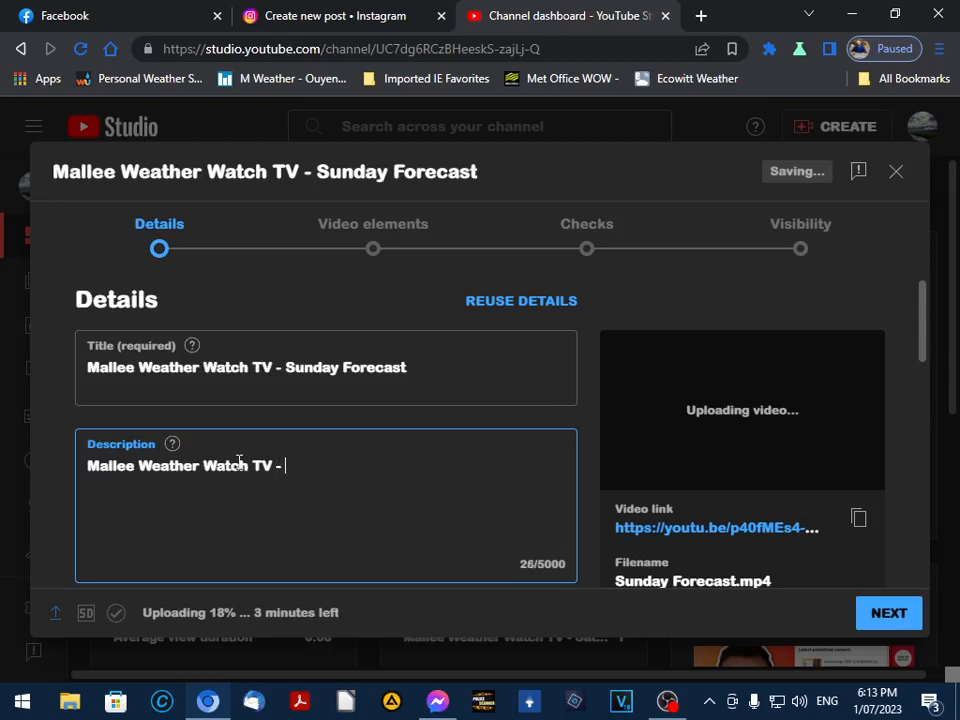
{"action": "type", "text": "Mall"}
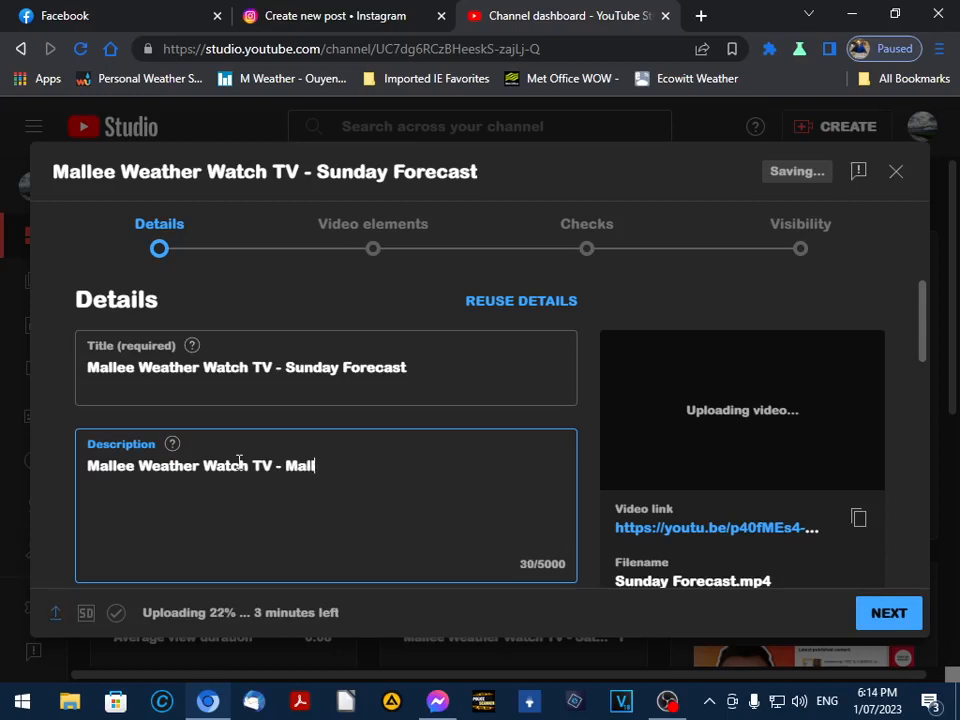
{"action": "type", "text": "ee Wea"}
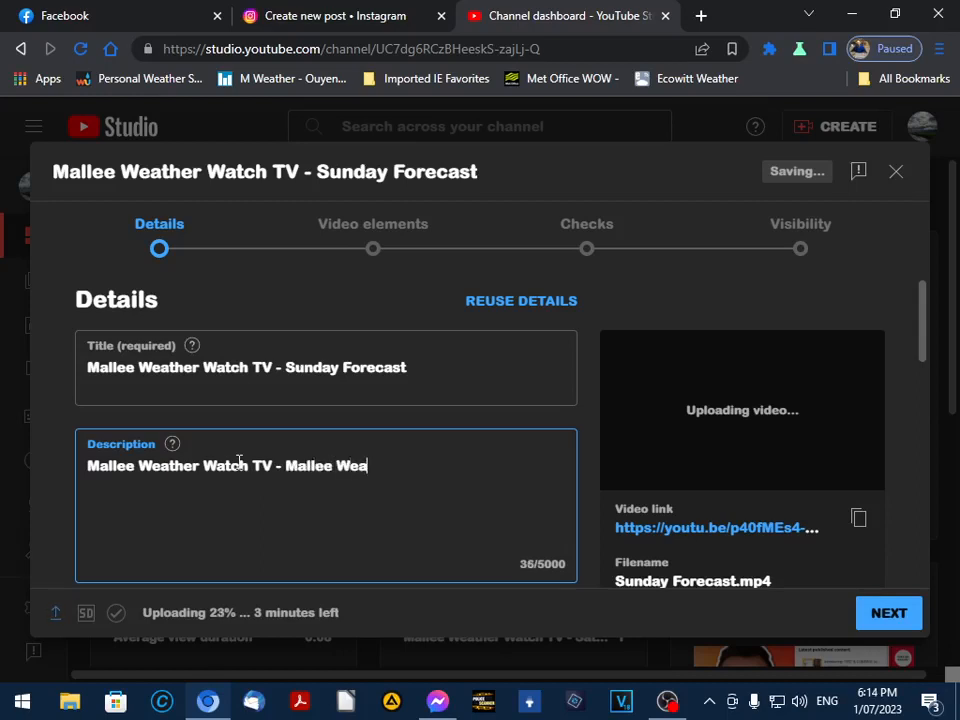
{"action": "type", "text": "ther Watch"}
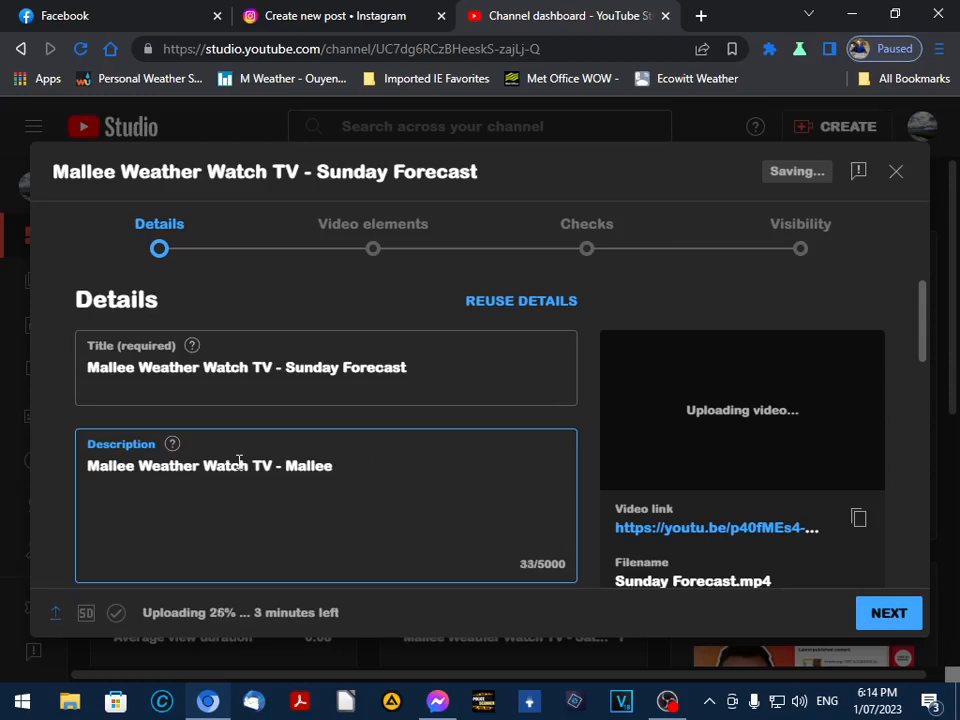
Complete the description: District Forecast issued by the Bureau Of Meteorology at 4:15PM on Saturday 1/7/23
{"action": "type", "text": "District"}
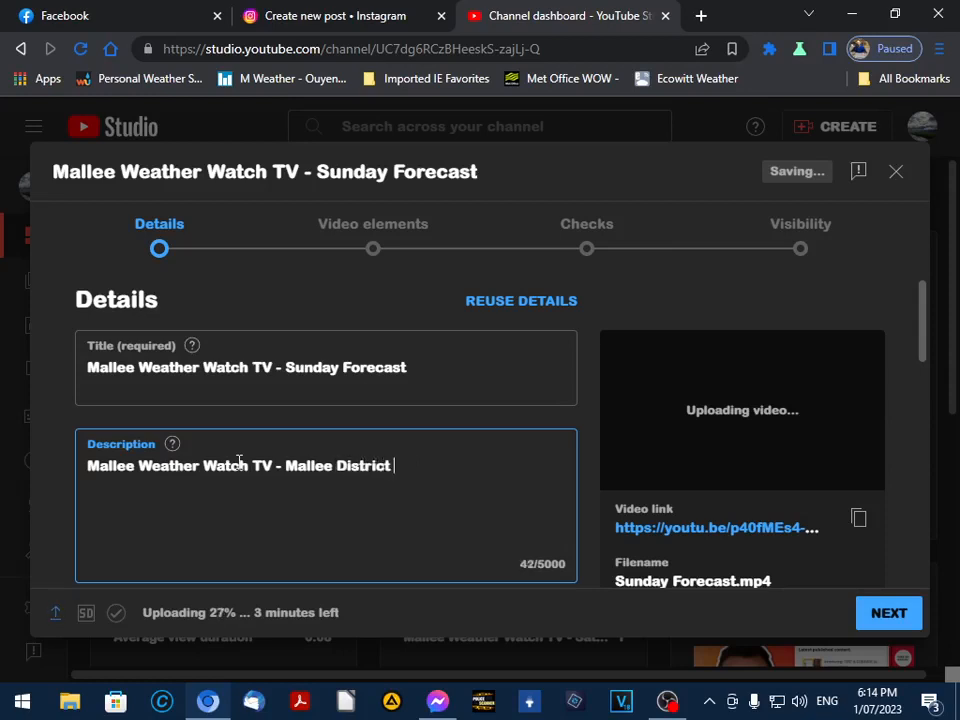
{"action": "type", "text": "Forecast - issued By Th"}
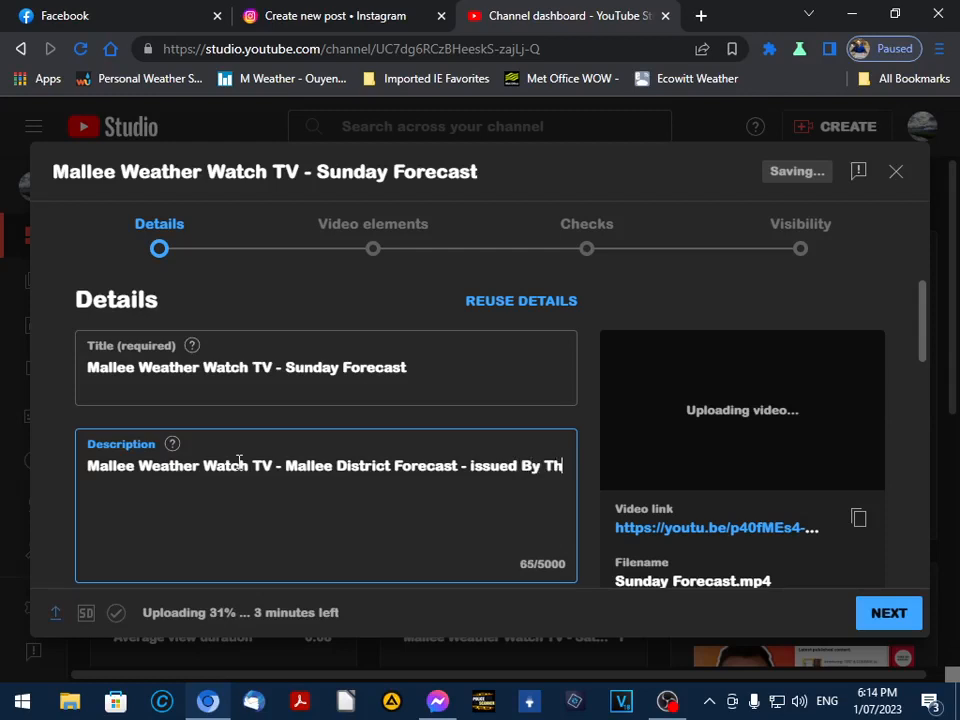
{"action": "type", "text": "e Bureau"}
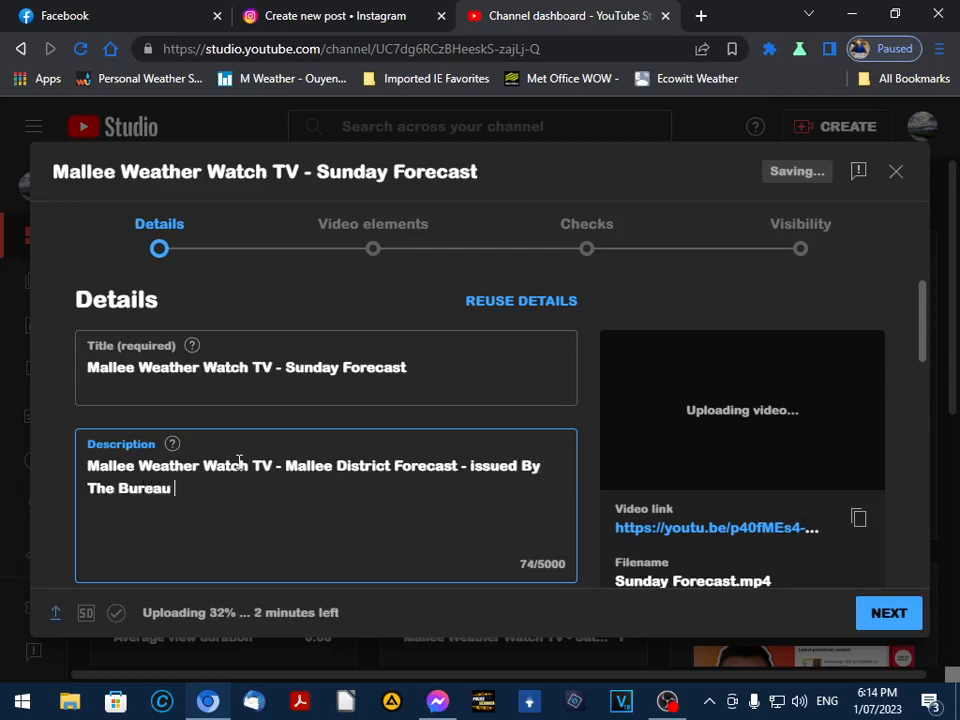
{"action": "type", "text": "Of Meteorol"}
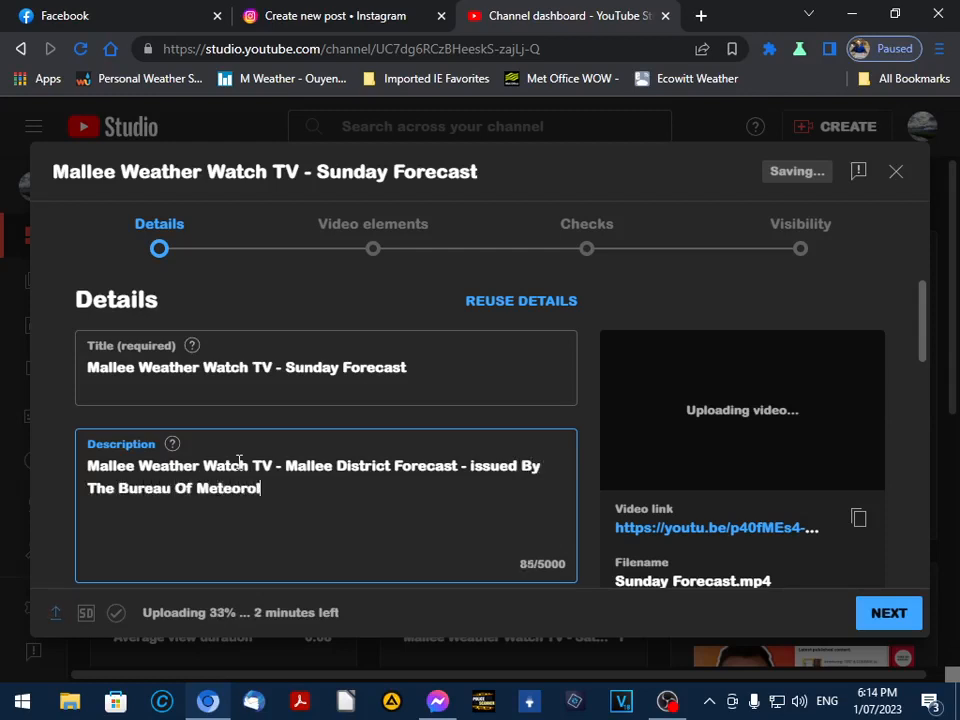
{"action": "type", "text": "ogy At 4:15PM"}
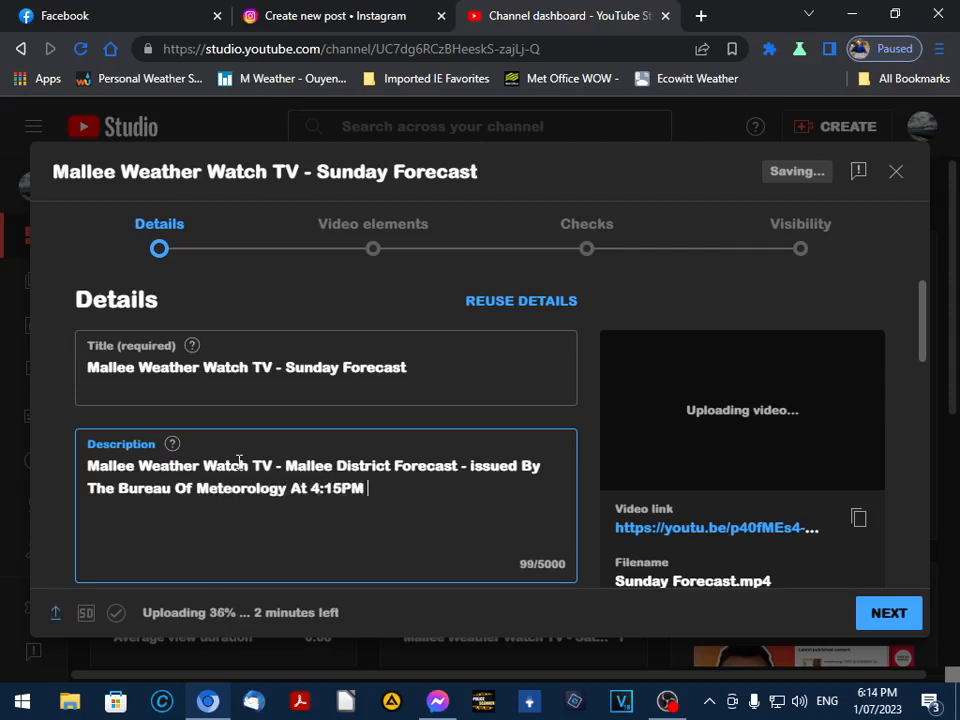
{"action": "type", "text": "On Satur"}
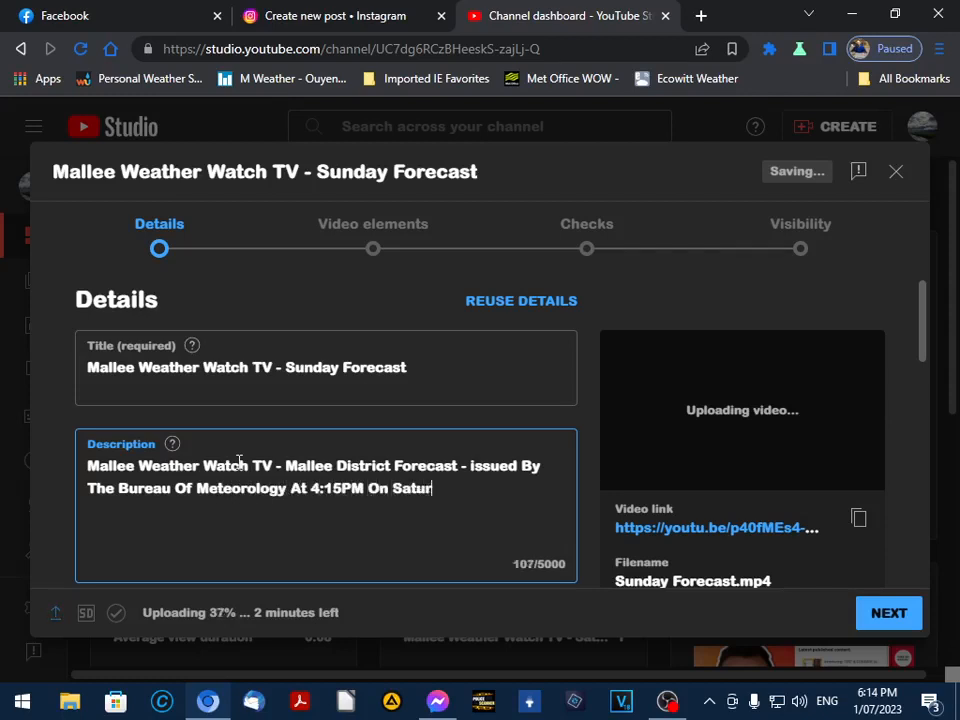
{"action": "type", "text": "day 1/7"}
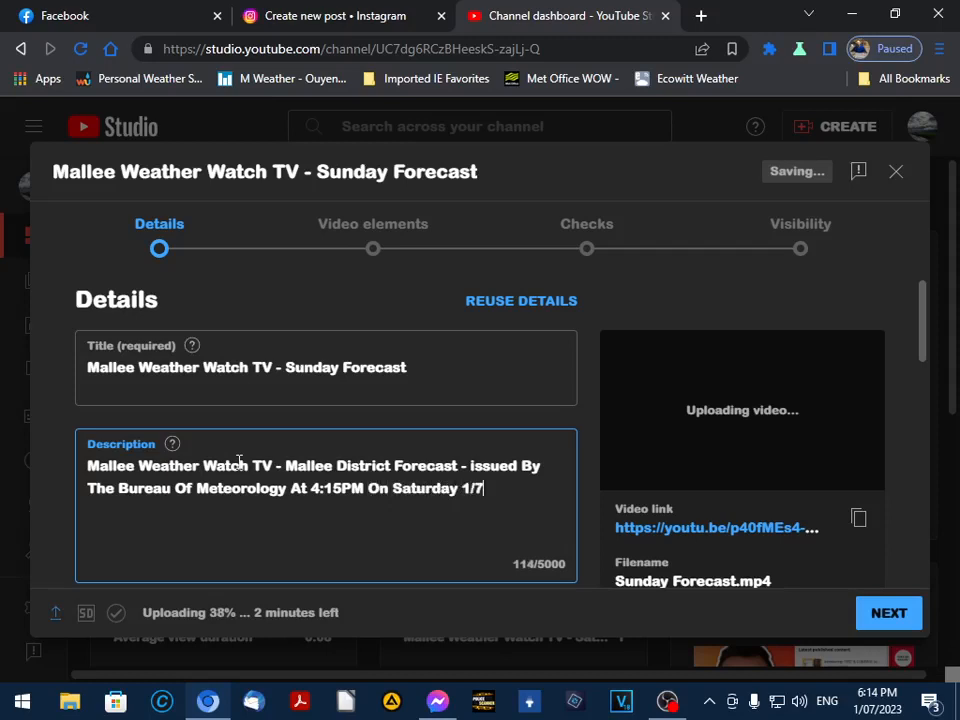
{"action": "type", "text": "/23:"}
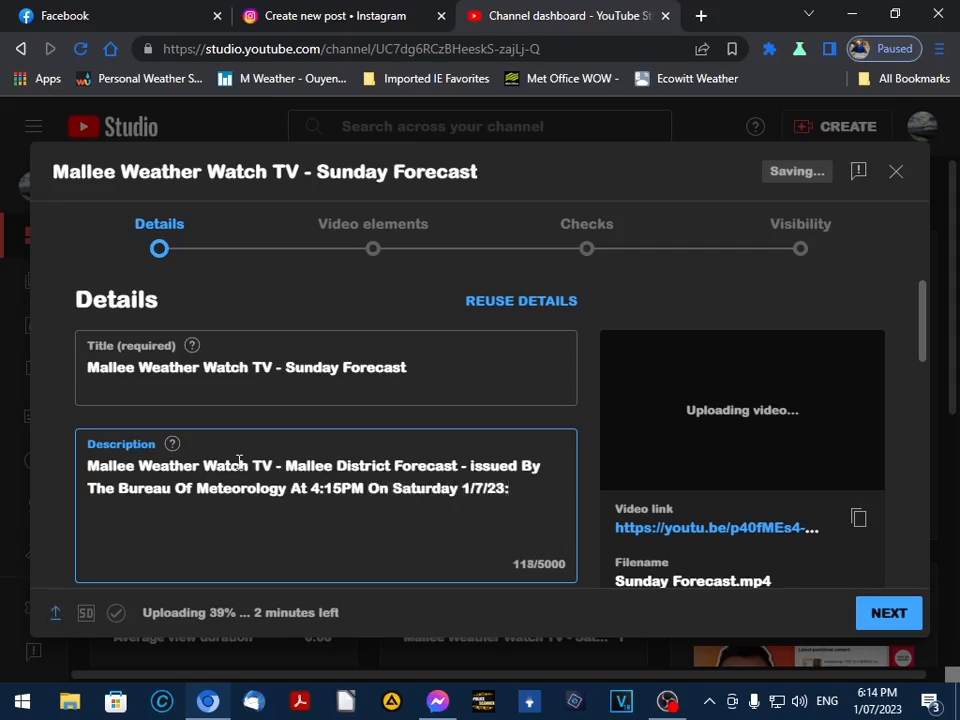
Show the additional details and review paid promotion, tags, licence, category and comments settings
{"action": "scroll", "scroll_direction": "down", "scroll_amount": 3}
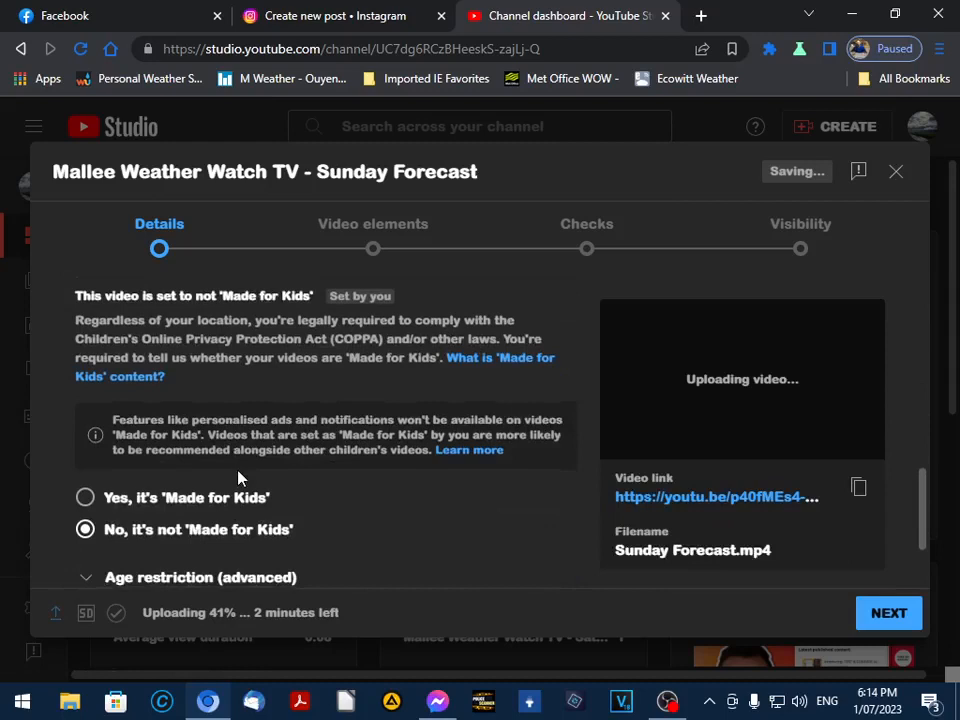
{"action": "scroll", "scroll_direction": "down", "scroll_amount": 3}
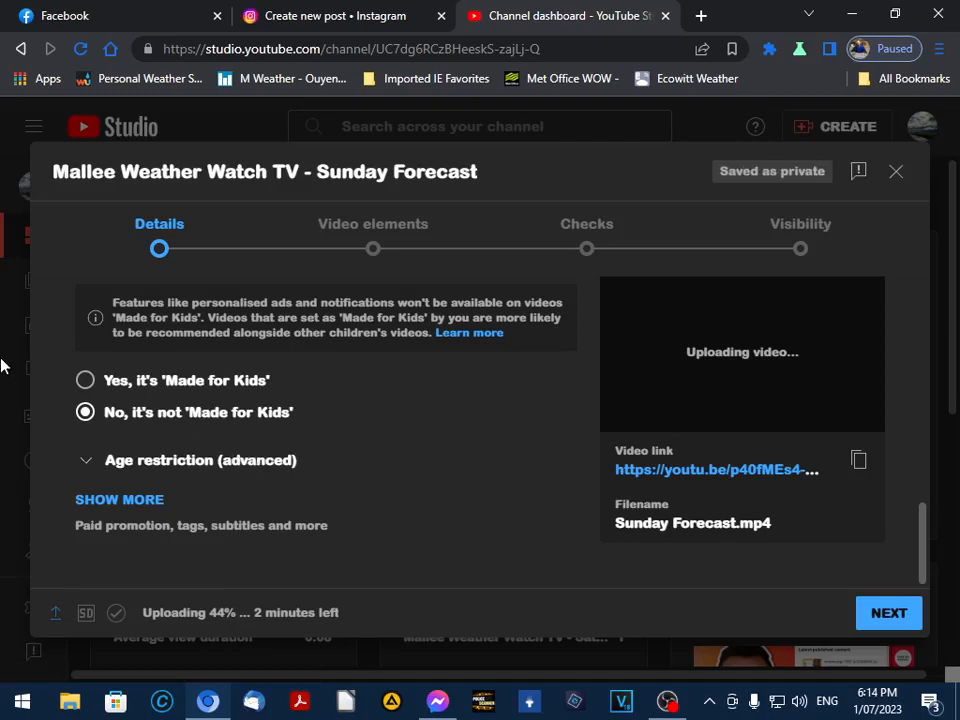
{"action": "mouse_move", "coordinate": [304, 468]}
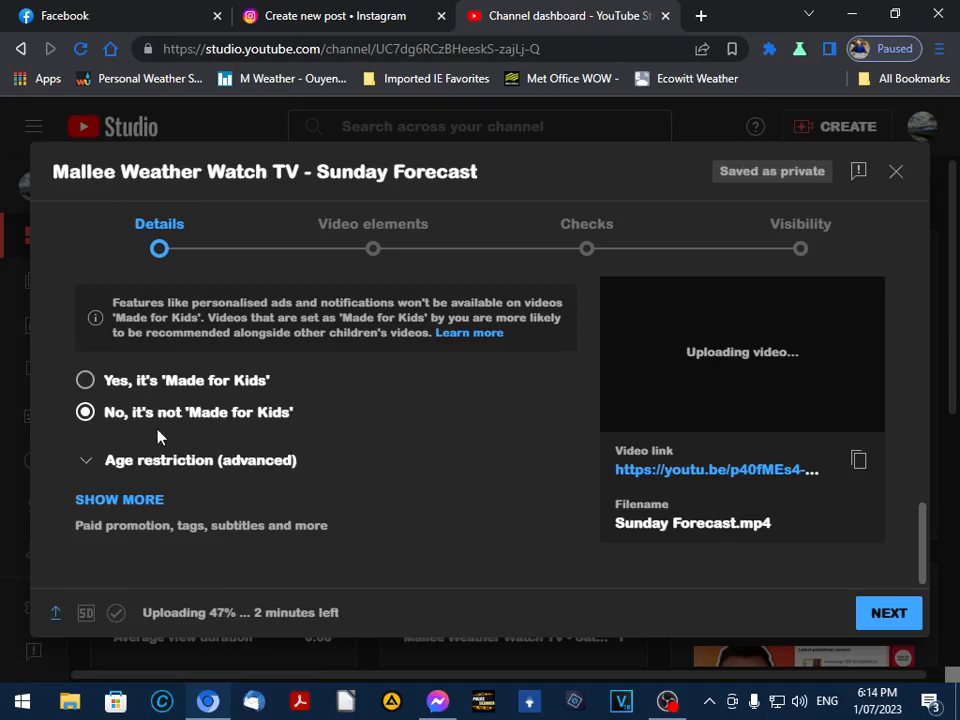
{"action": "mouse_move", "coordinate": [136, 500]}
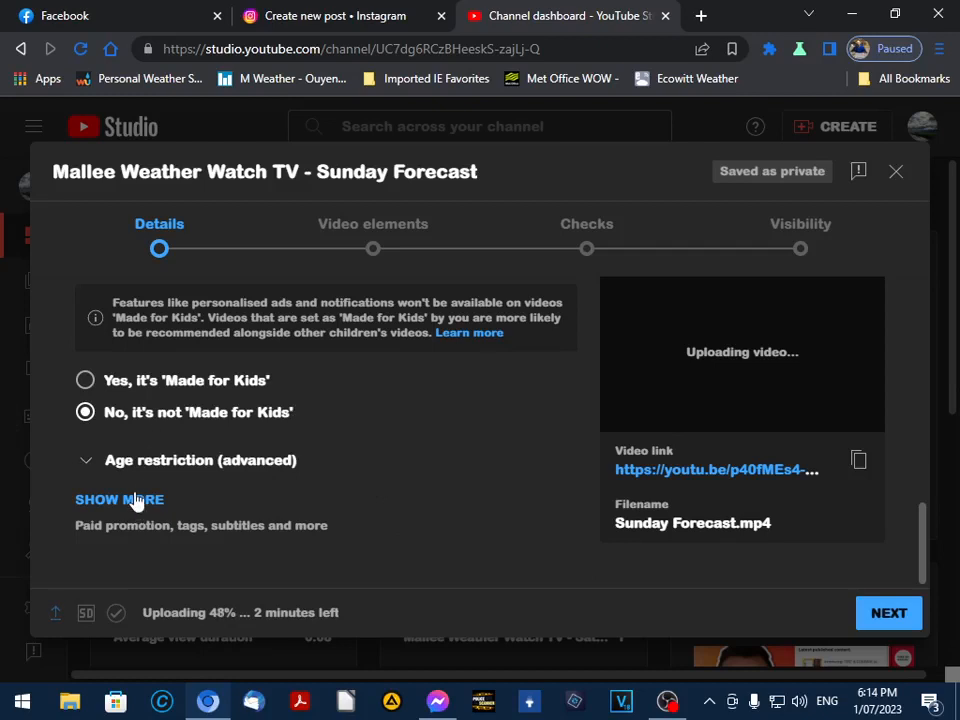
{"action": "left_click", "coordinate": [120, 500]}
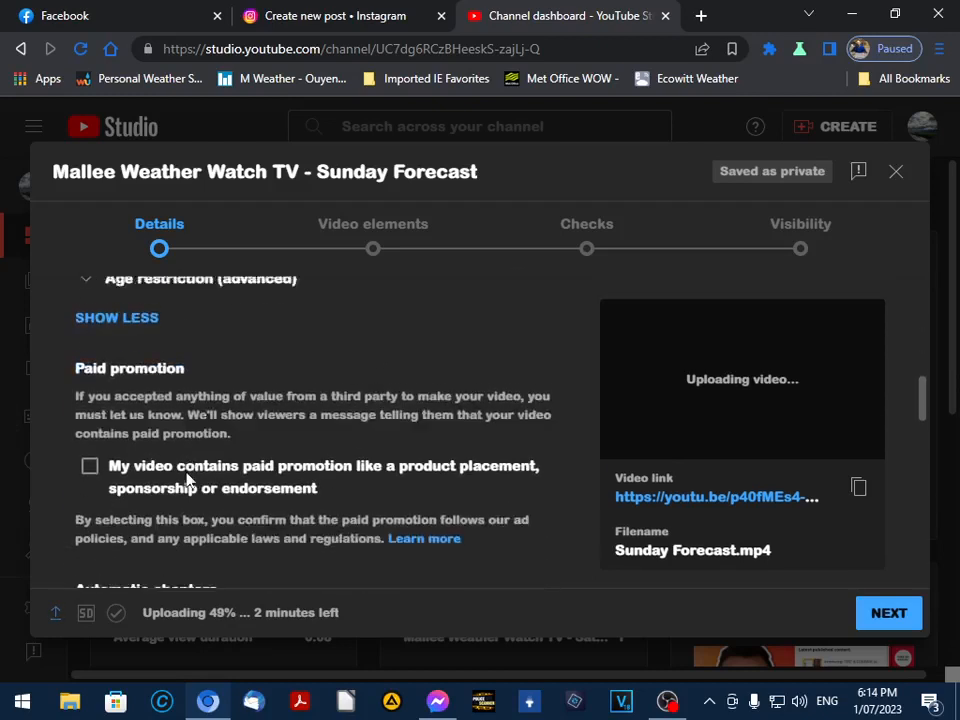
{"action": "scroll", "scroll_direction": "down", "scroll_amount": 3}
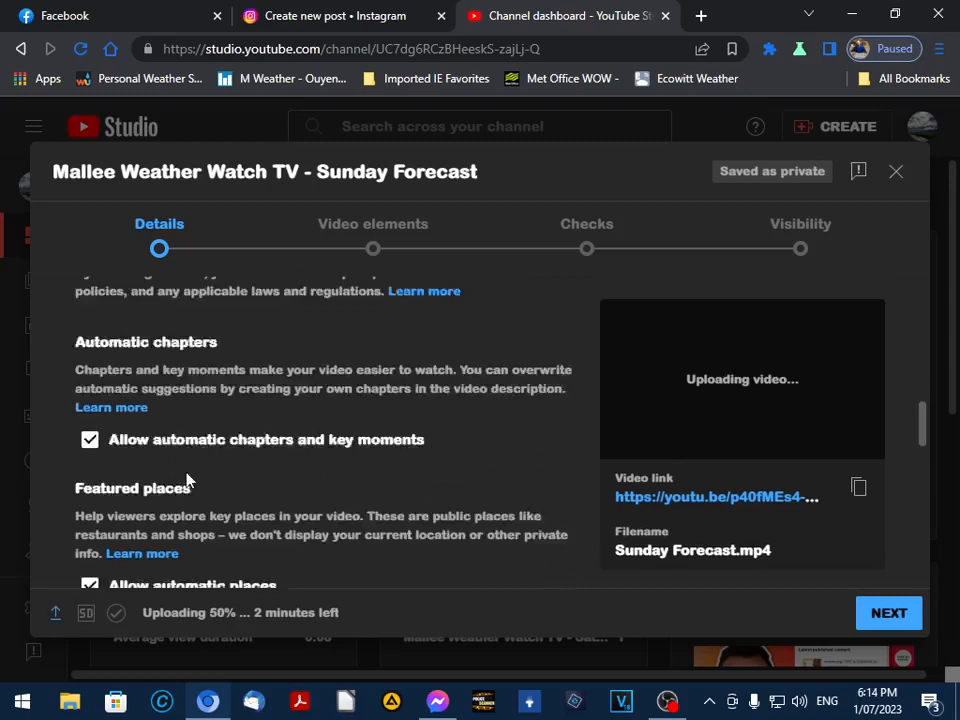
{"action": "scroll", "scroll_direction": "down", "scroll_amount": 3}
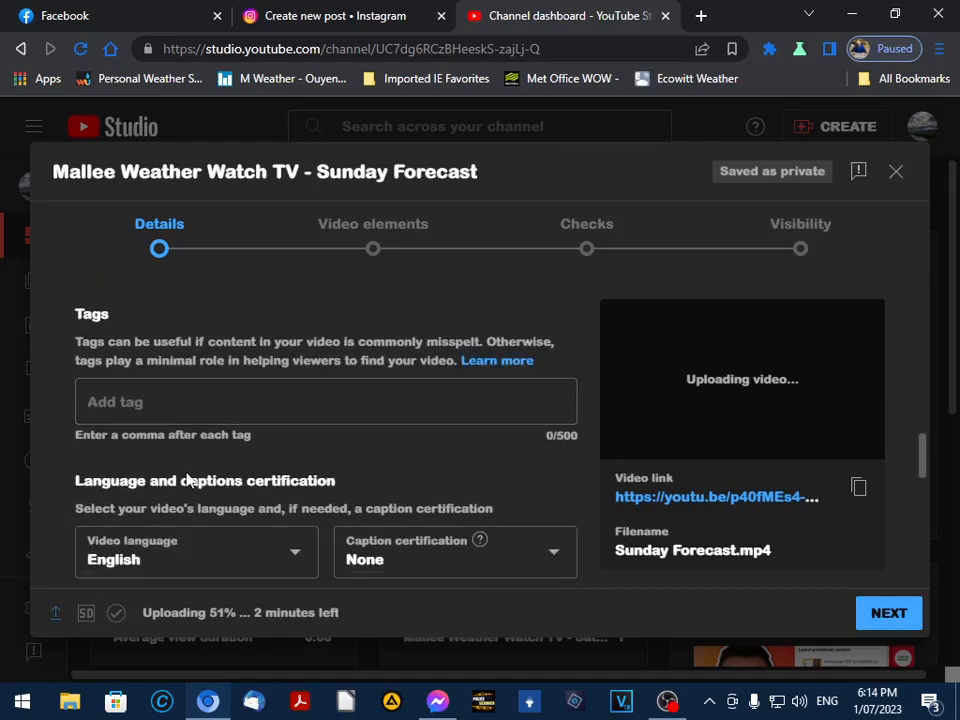
{"action": "scroll", "scroll_direction": "down", "scroll_amount": 3}
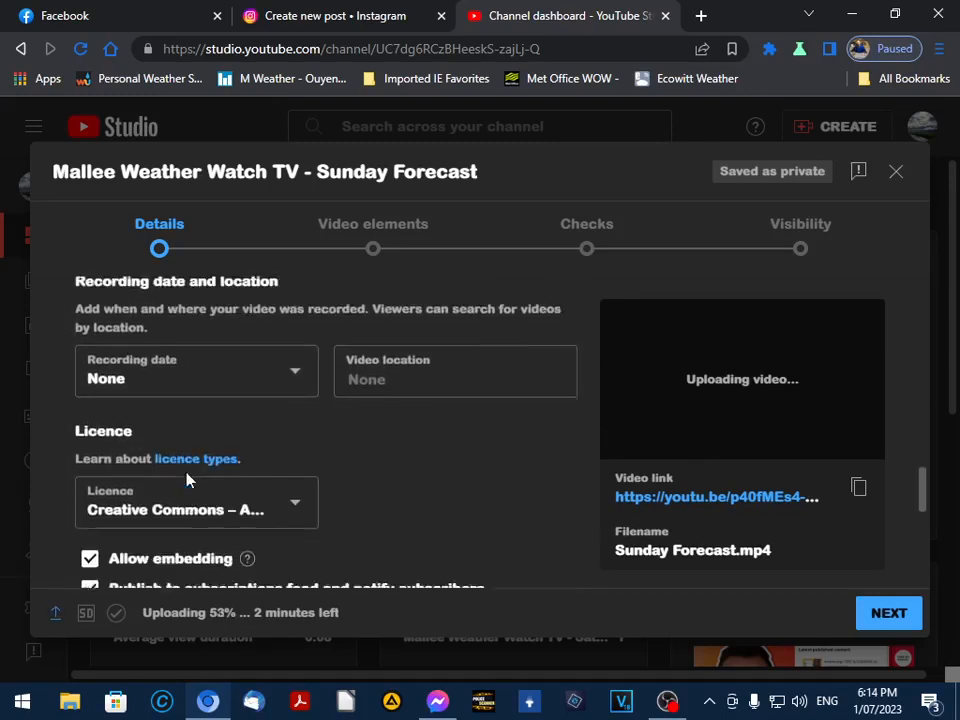
{"action": "scroll", "scroll_direction": "down", "scroll_amount": 3}
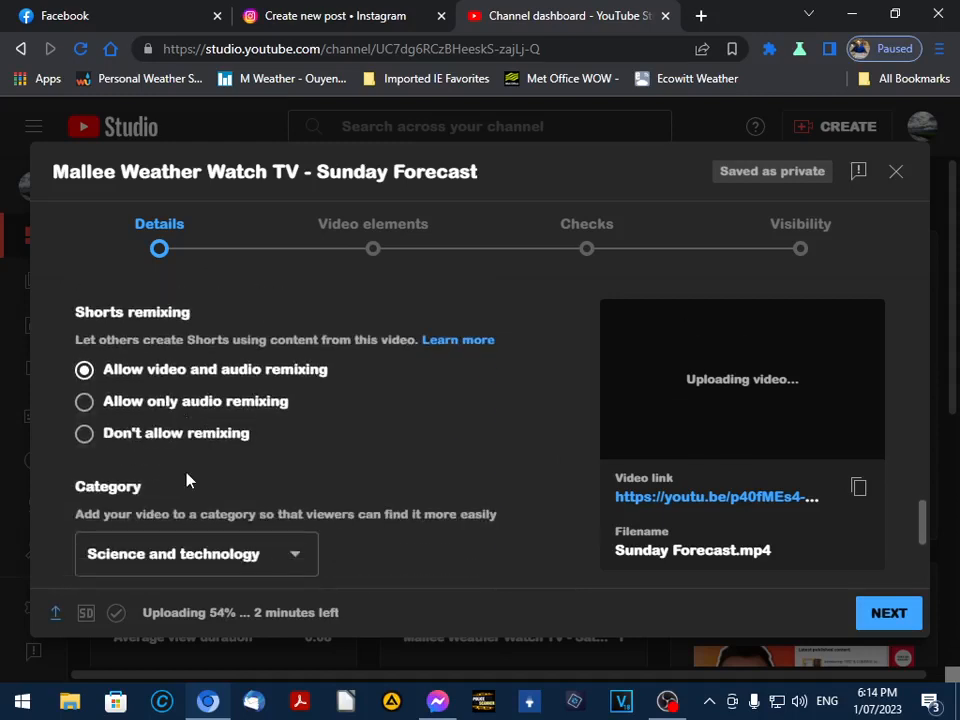
{"action": "scroll", "scroll_direction": "down", "scroll_amount": 3}
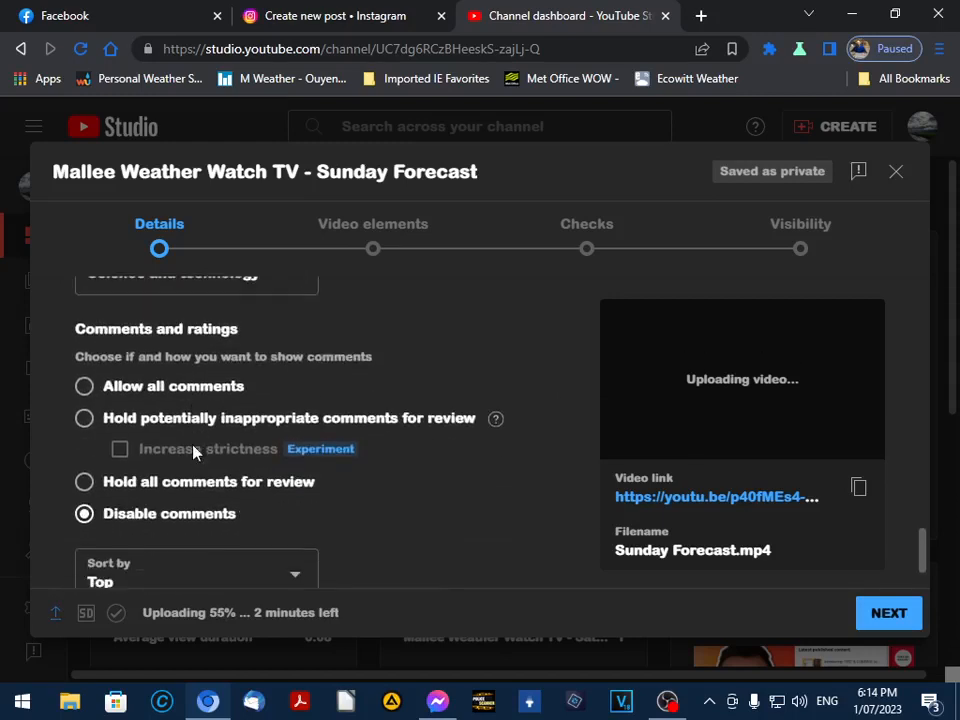
{"action": "scroll", "scroll_direction": "down", "scroll_amount": 3}
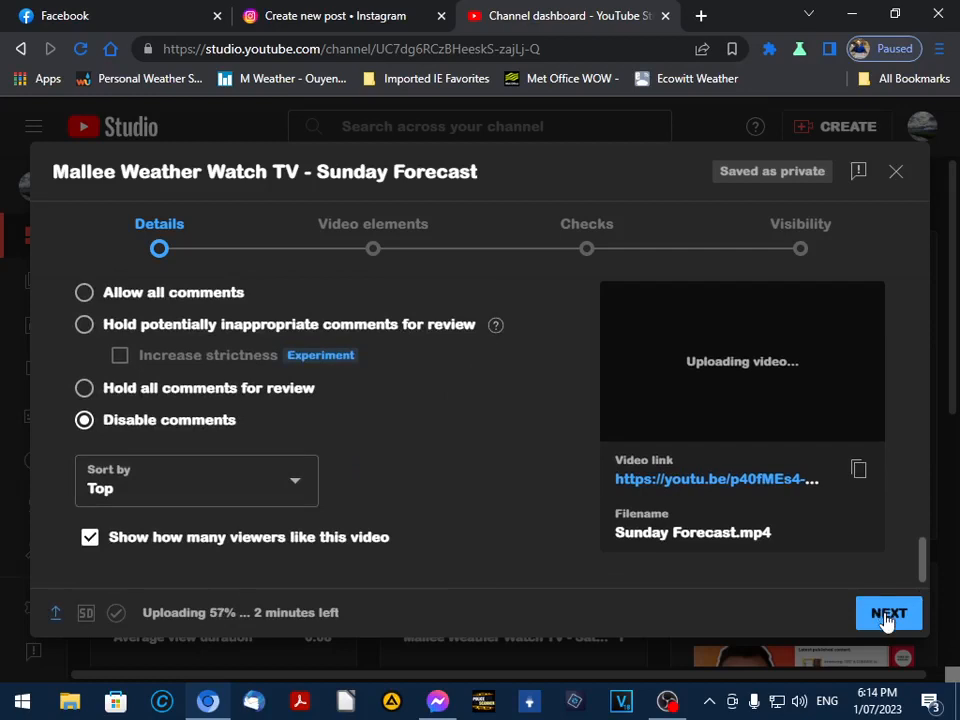
Advance to the visibility step and make the video Public
{"action": "left_click", "coordinate": [888, 612]}
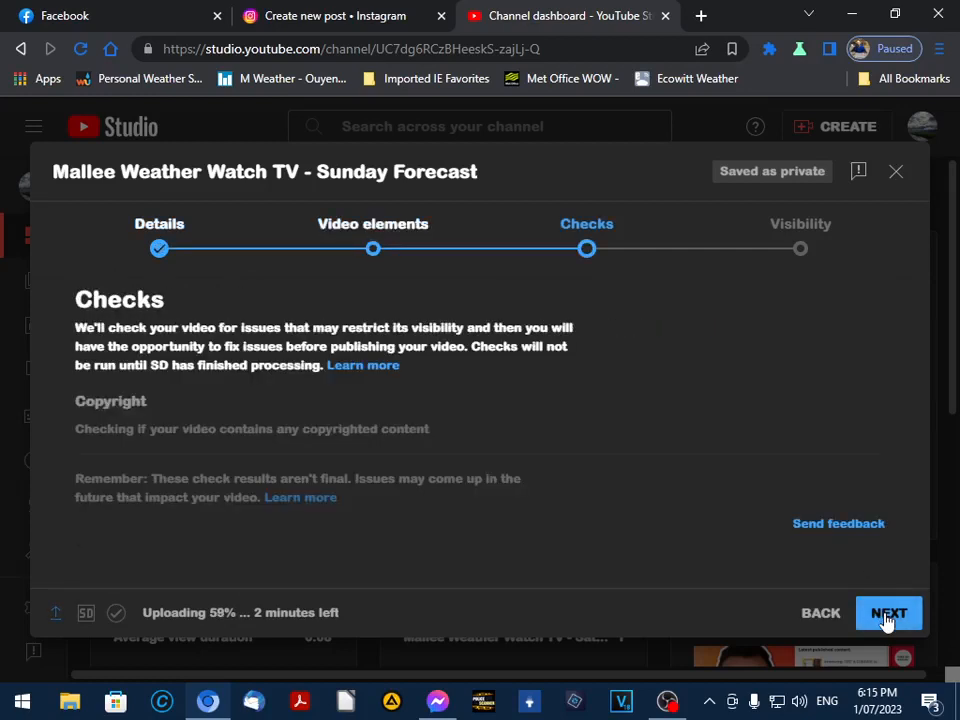
{"action": "left_click", "coordinate": [888, 612]}
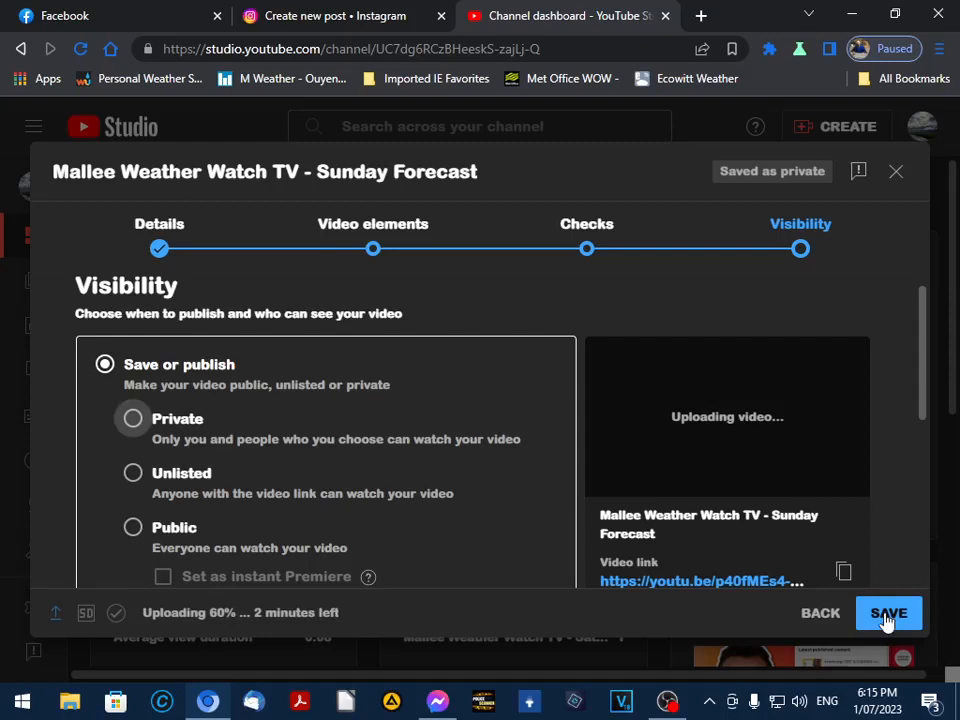
{"action": "scroll", "scroll_direction": "down", "scroll_amount": 3}
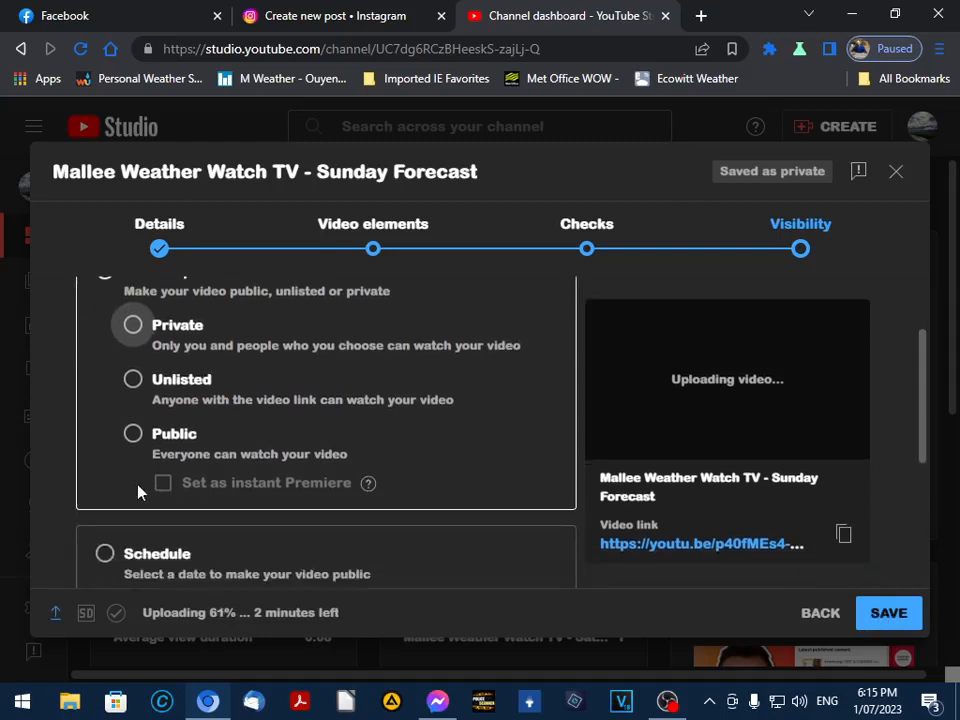
{"action": "left_click", "coordinate": [132, 432]}
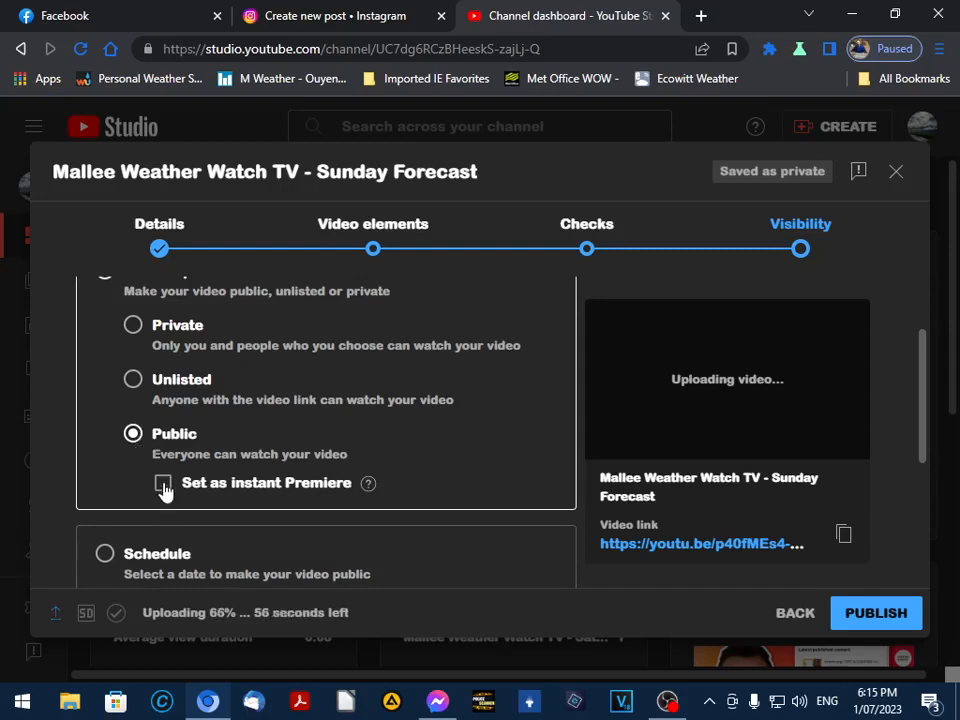
Set the video as an instant Premiere, publish it and dismiss the upload notice
{"action": "left_click", "coordinate": [164, 482]}
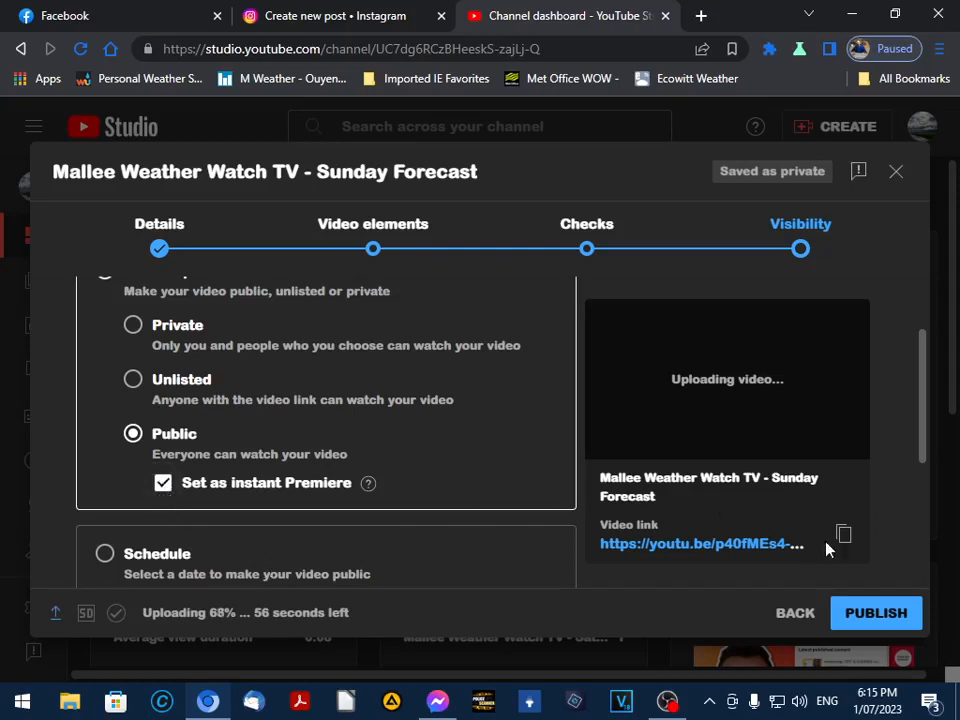
{"action": "left_click", "coordinate": [876, 612]}
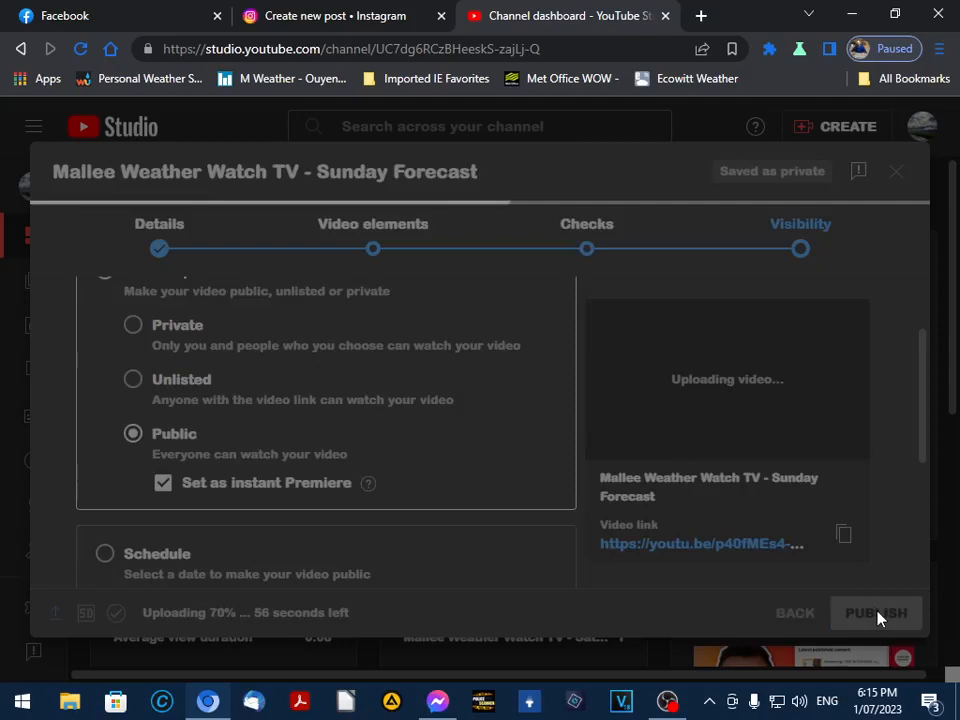
{"action": "mouse_move", "coordinate": [352, 464]}
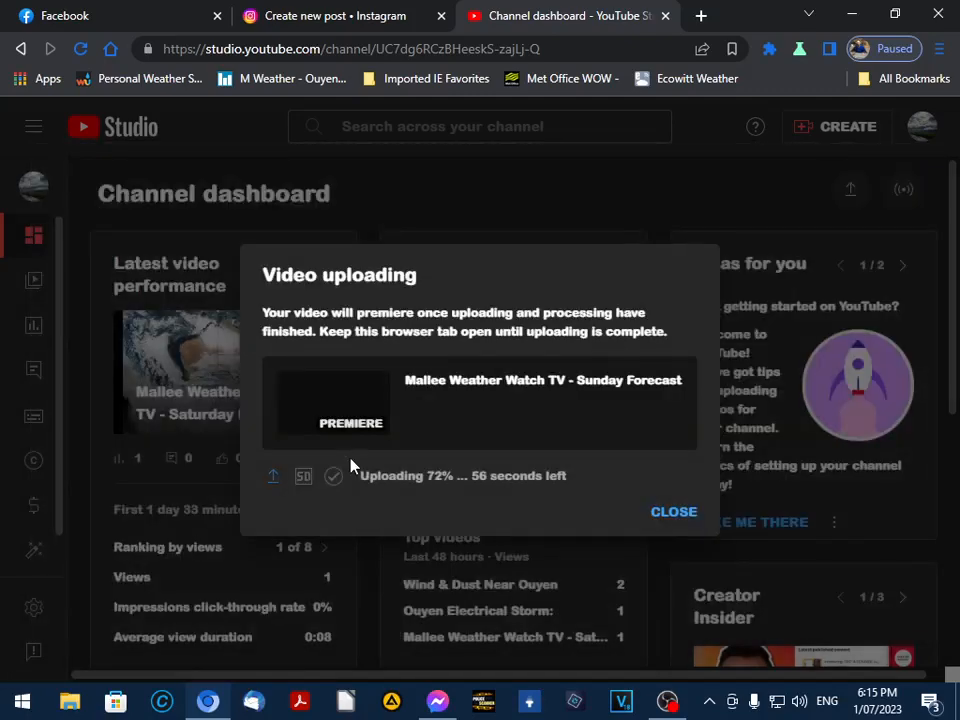
{"action": "mouse_move", "coordinate": [672, 512]}
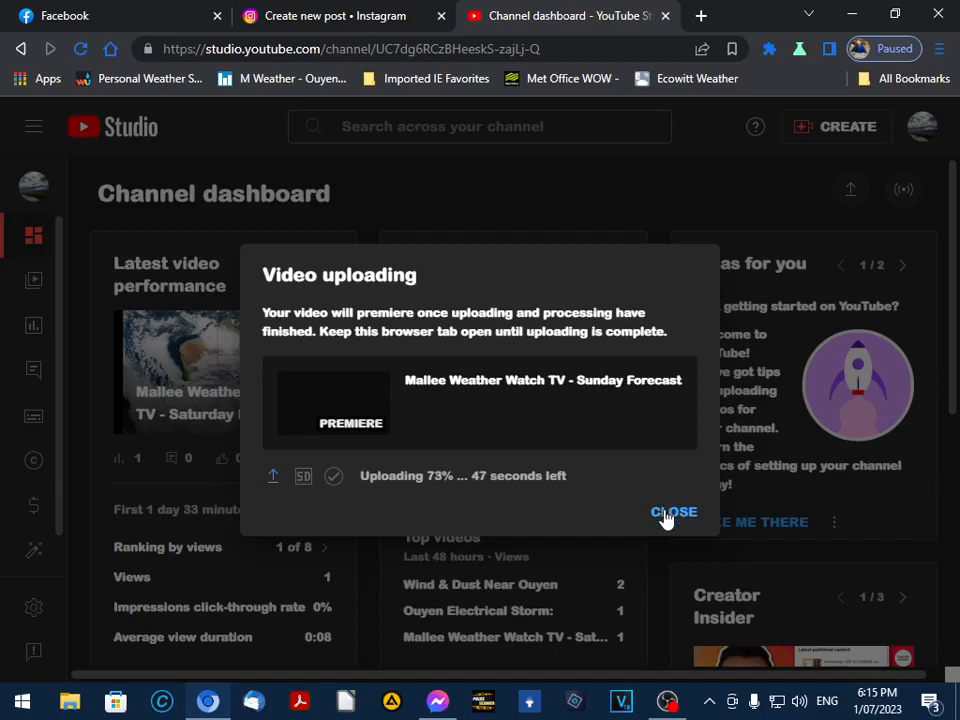
{"action": "left_click", "coordinate": [672, 512]}
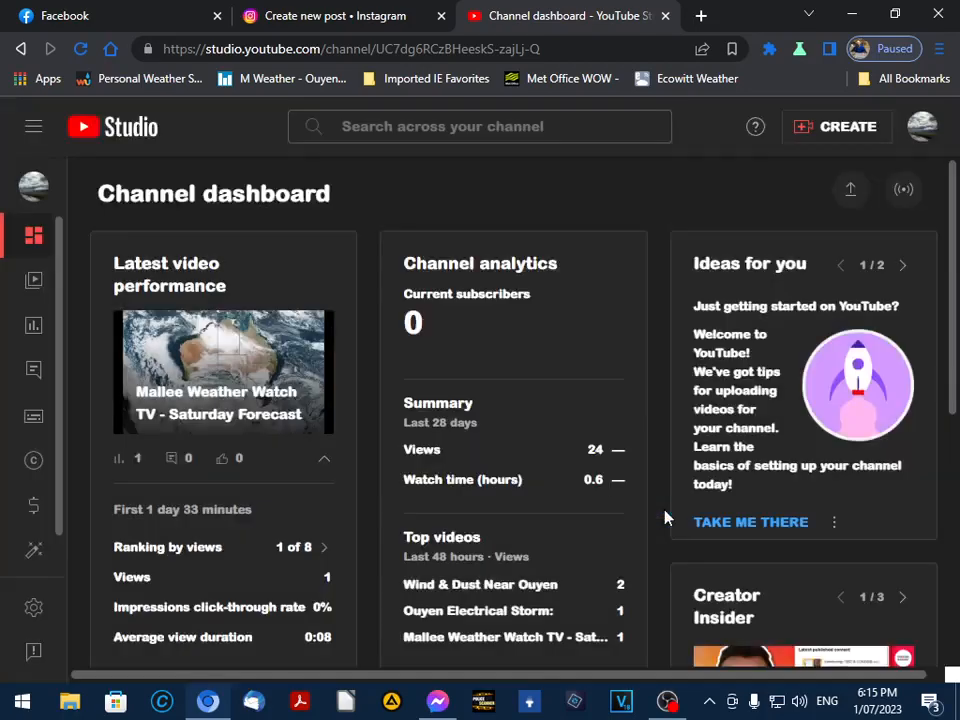
Check the Instagram and Facebook post pages, then bring OBS Studio back to the front
{"action": "left_click", "coordinate": [330, 16]}
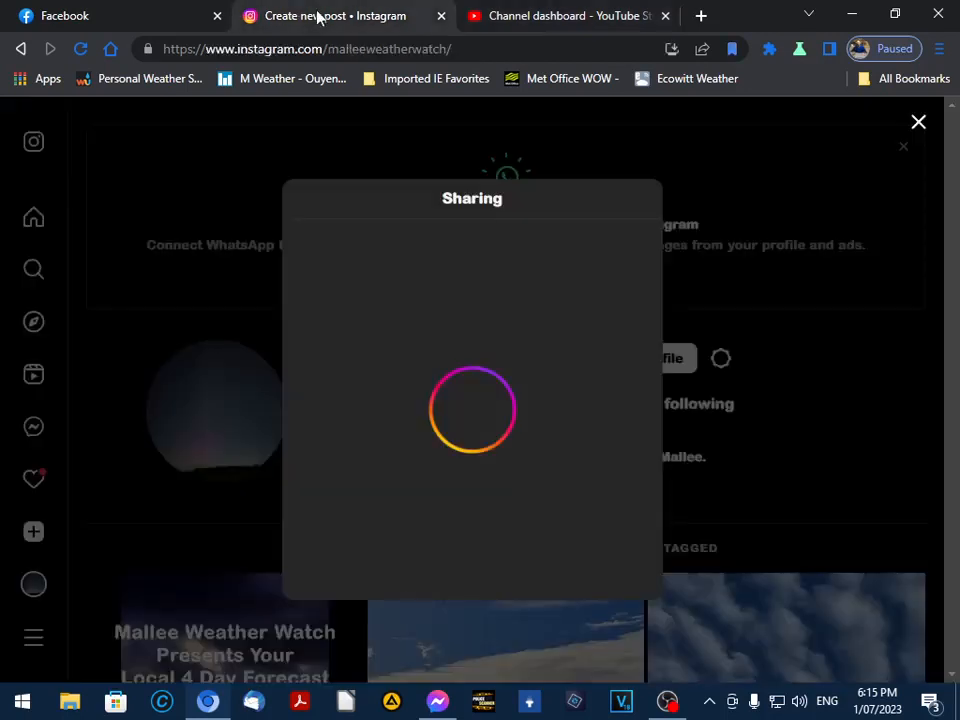
{"action": "mouse_move", "coordinate": [354, 84]}
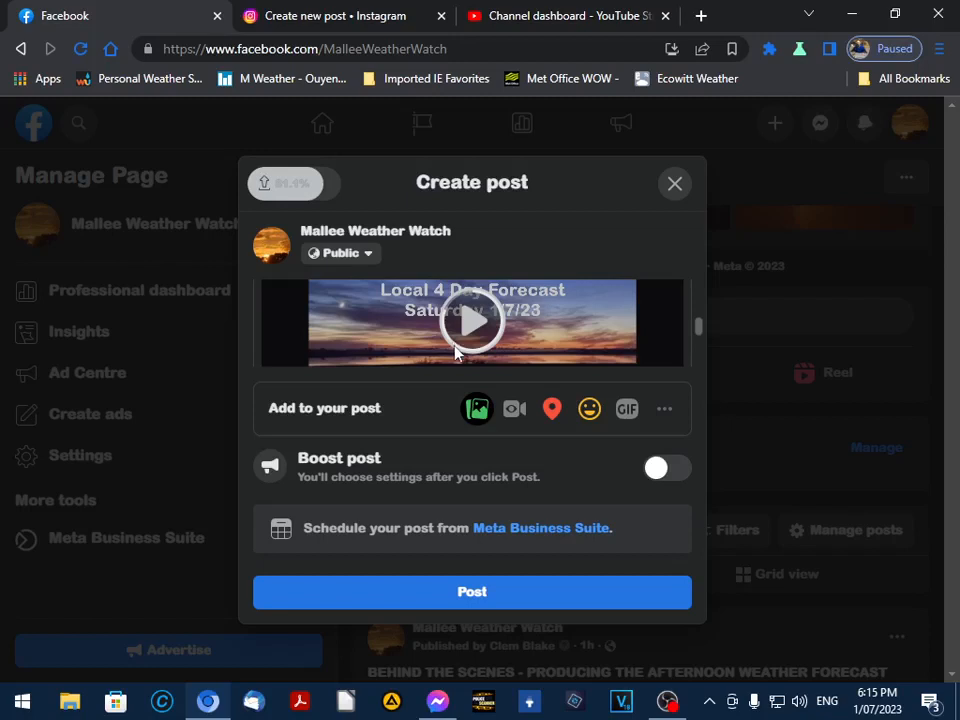
{"action": "mouse_move", "coordinate": [472, 336]}
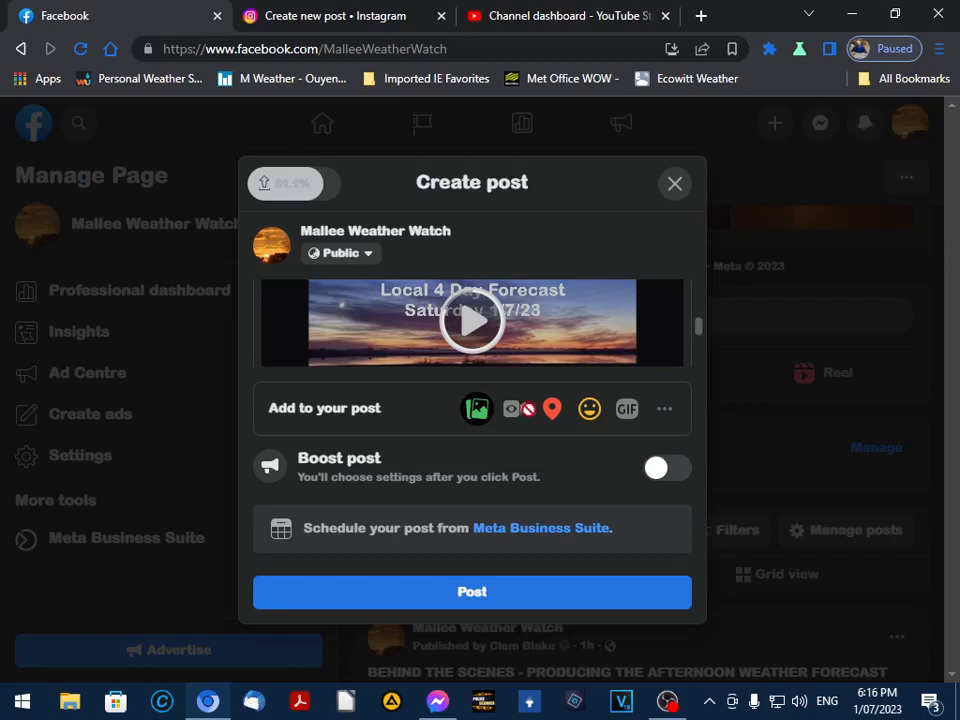
{"action": "left_click", "coordinate": [668, 700]}
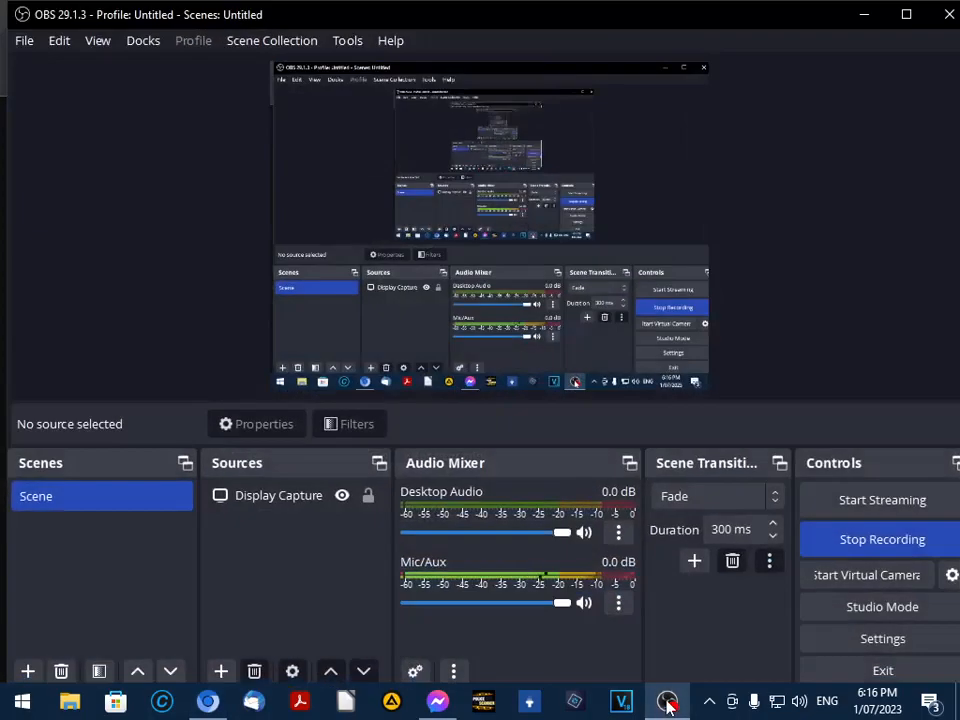